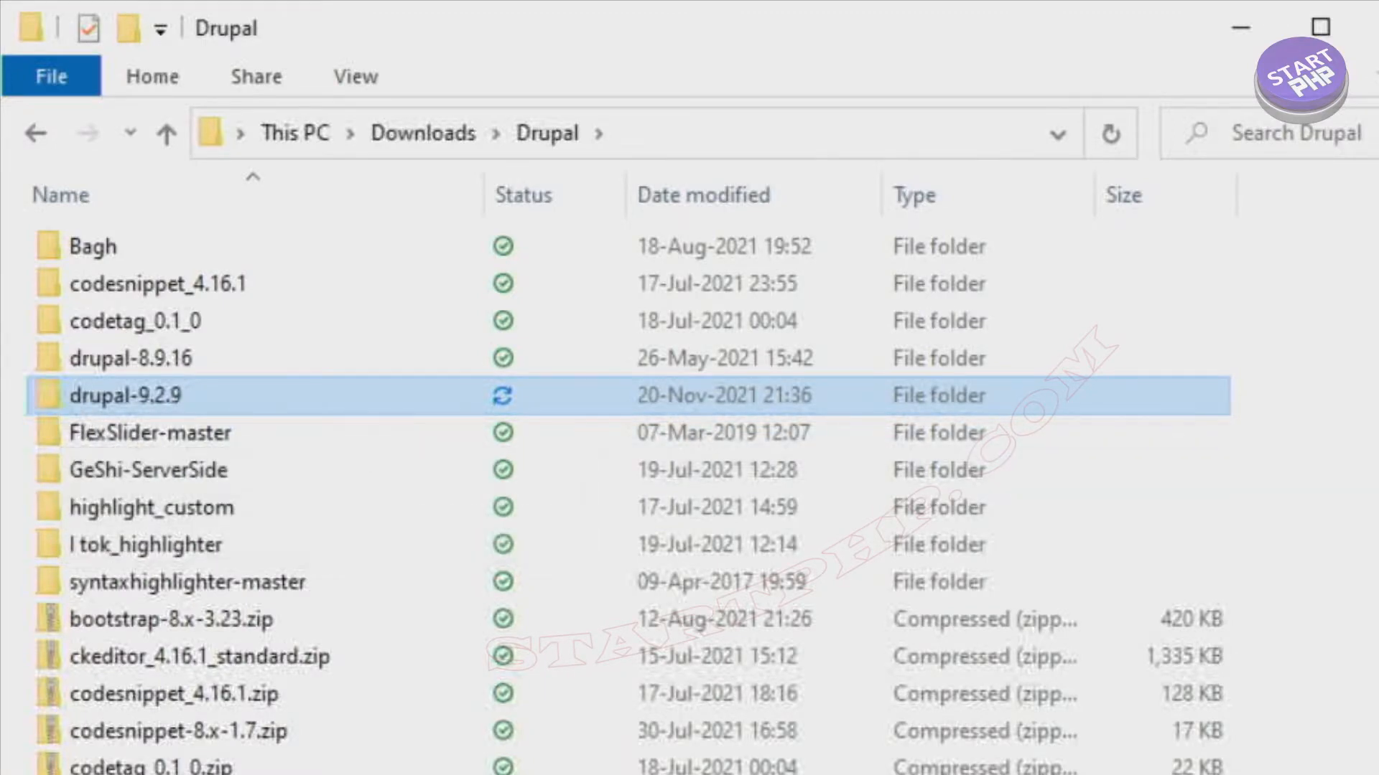
Check the local drupal-9.2.9 package, then bring up the cPanel dashboard in Chrome.
{"action": "right_click", "coordinate": [123, 395]}
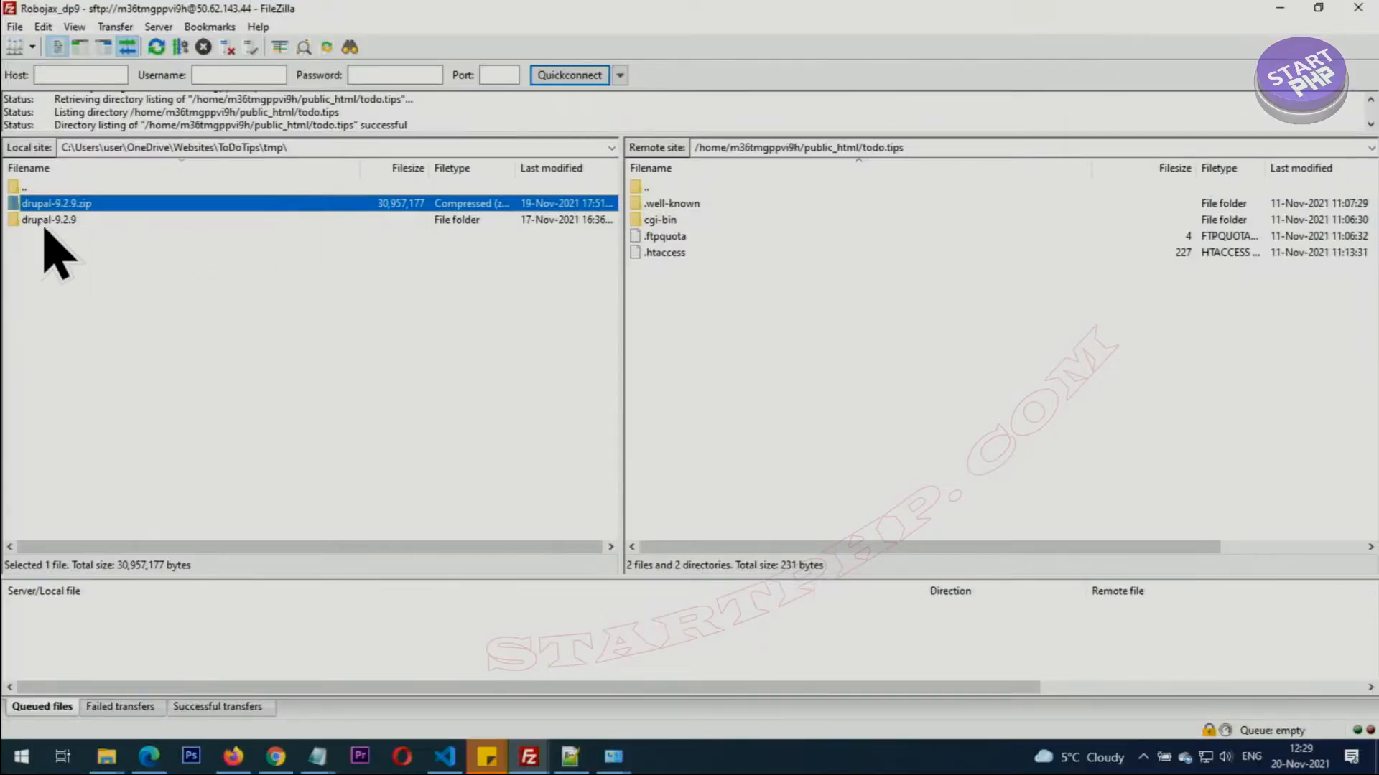
{"action": "double_click", "coordinate": [48, 219]}
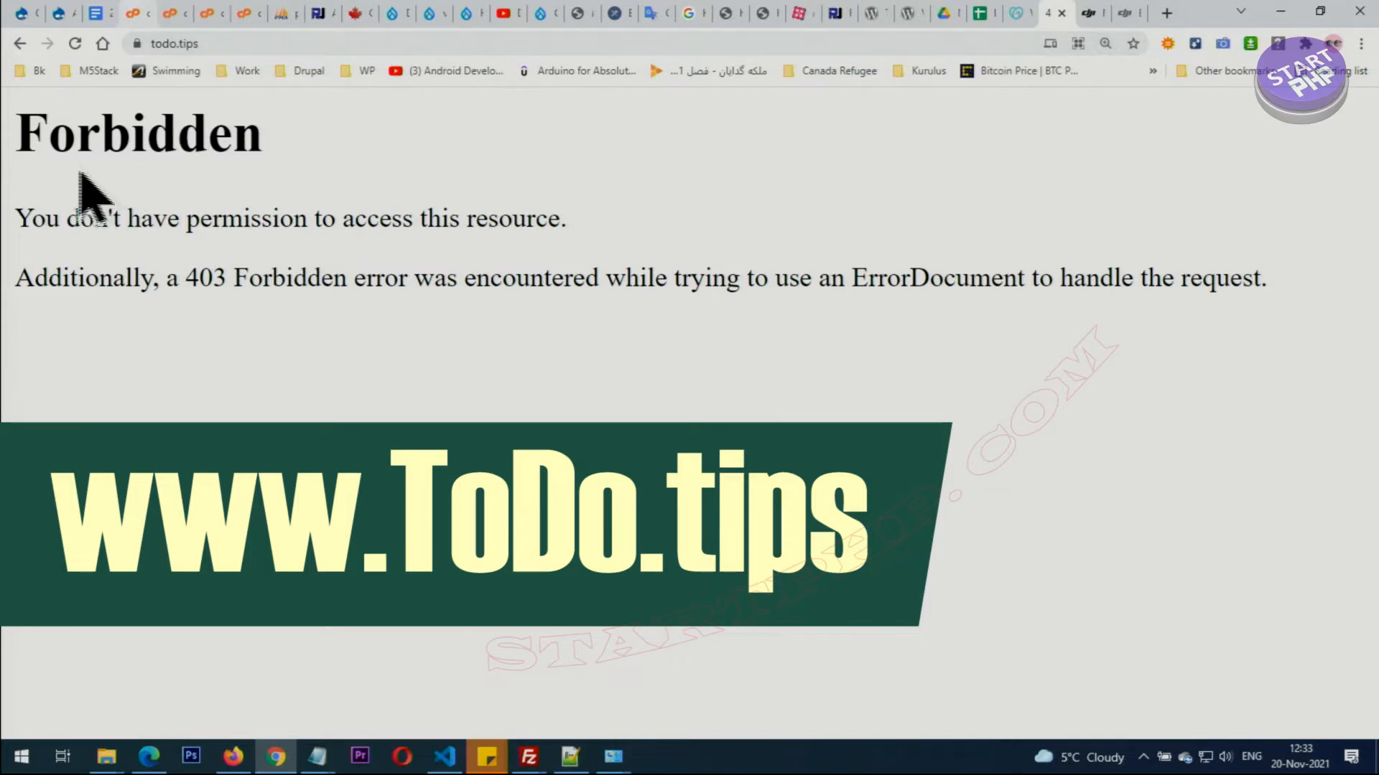
{"action": "mouse_move", "coordinate": [572, 369]}
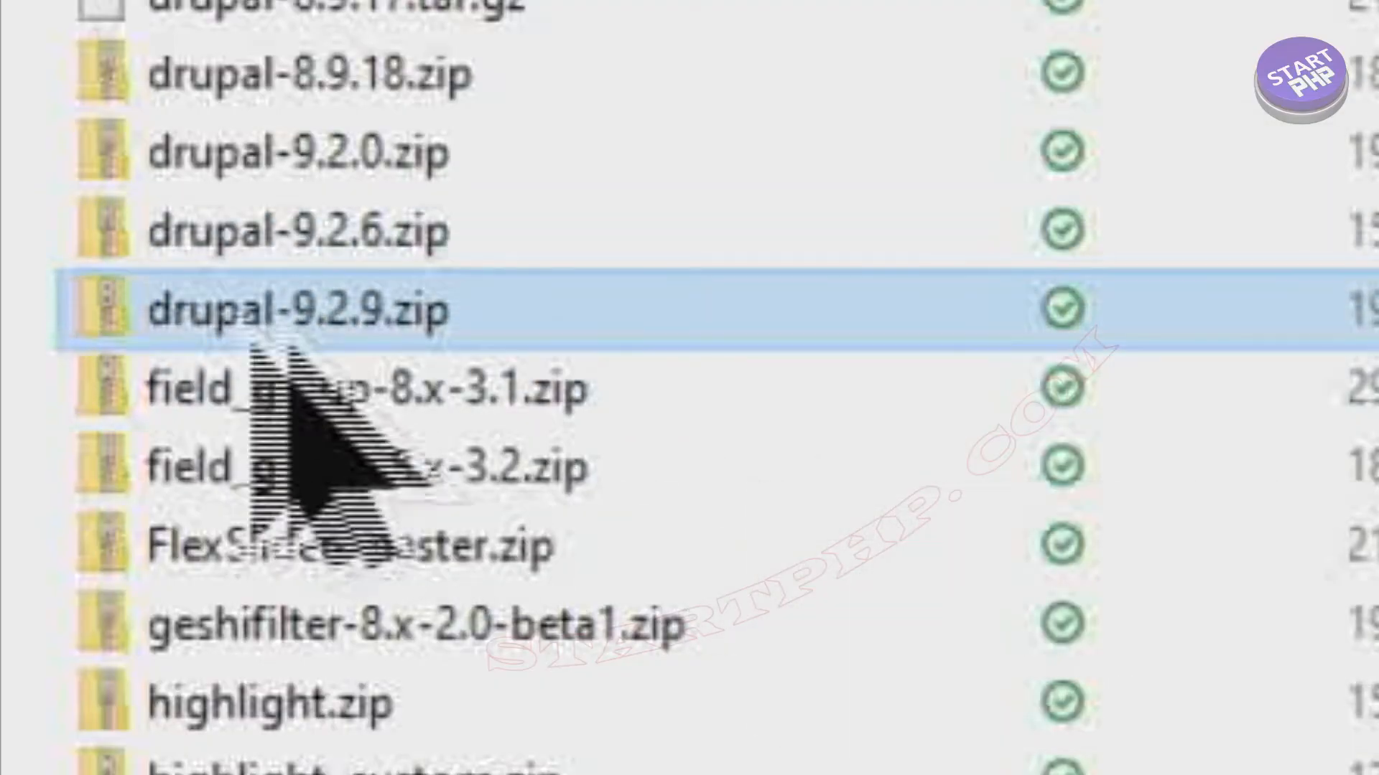
{"action": "mouse_move", "coordinate": [299, 310]}
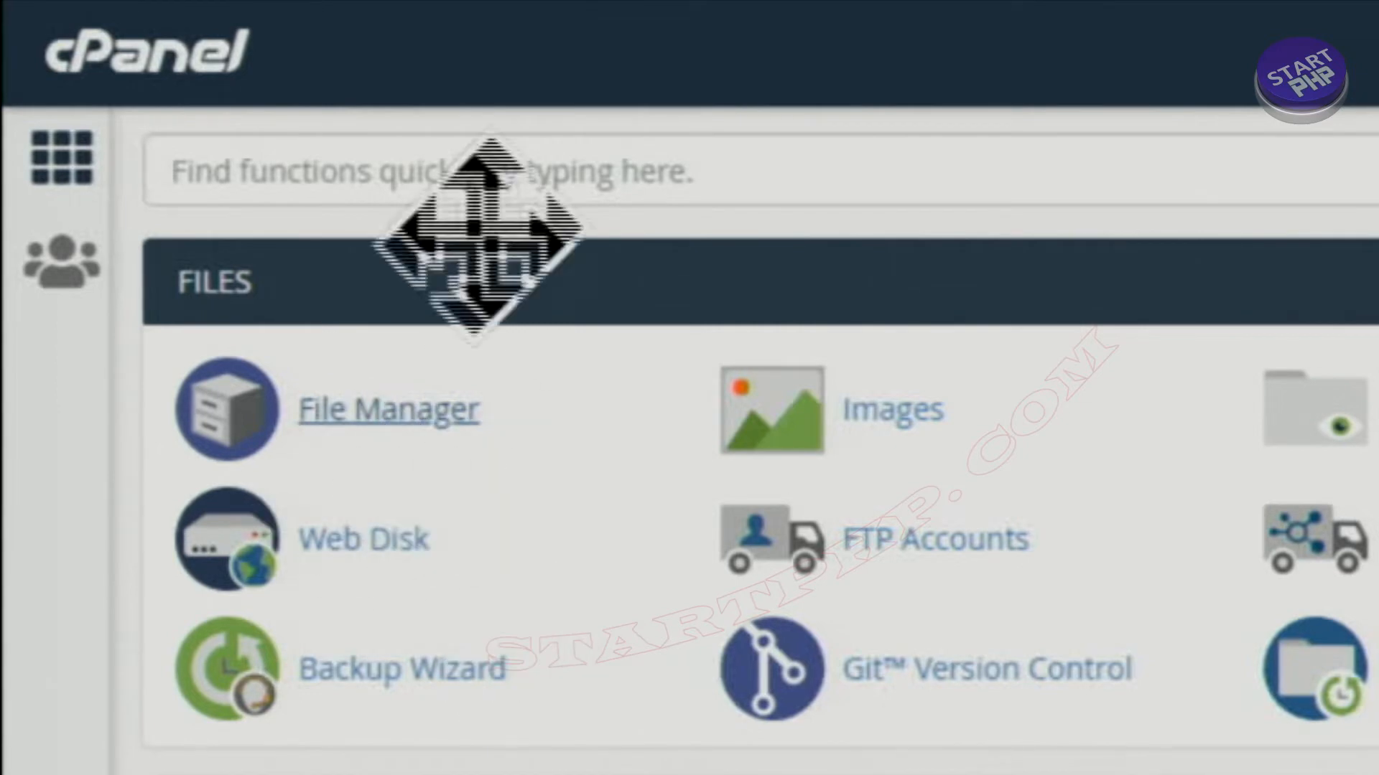
Find File Manager via the cPanel search and open the todo.tips folder.
{"action": "type", "text": "file"}
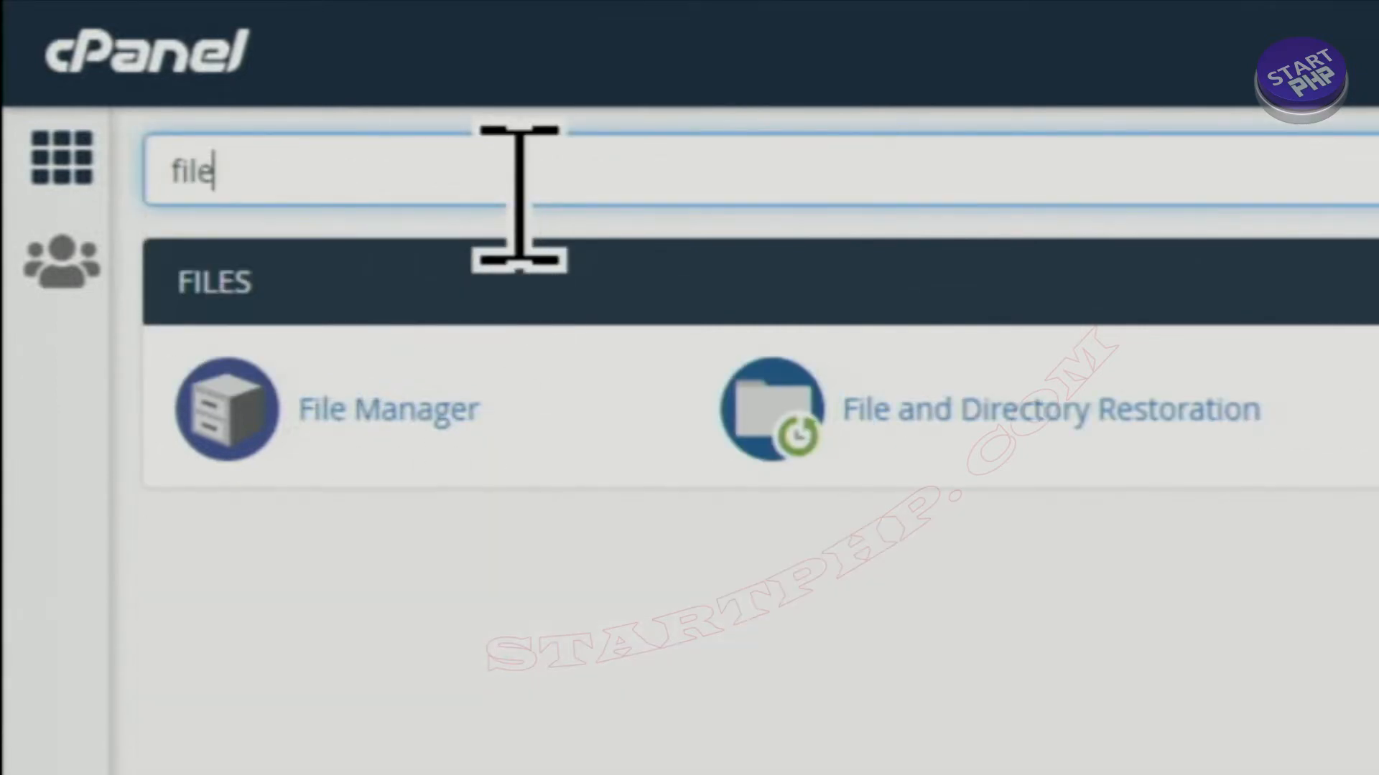
{"action": "left_click", "coordinate": [225, 408]}
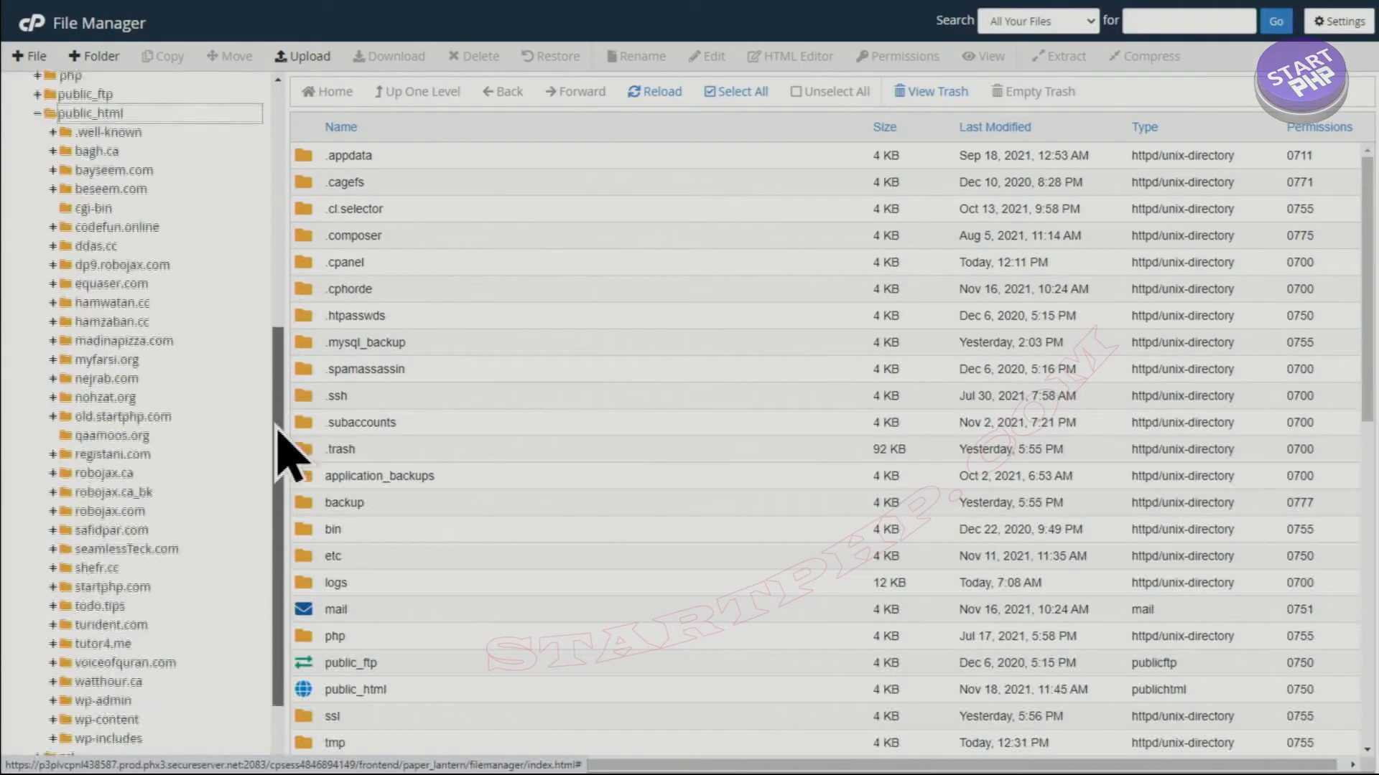
{"action": "scroll", "scroll_direction": "down", "scroll_amount": 3}
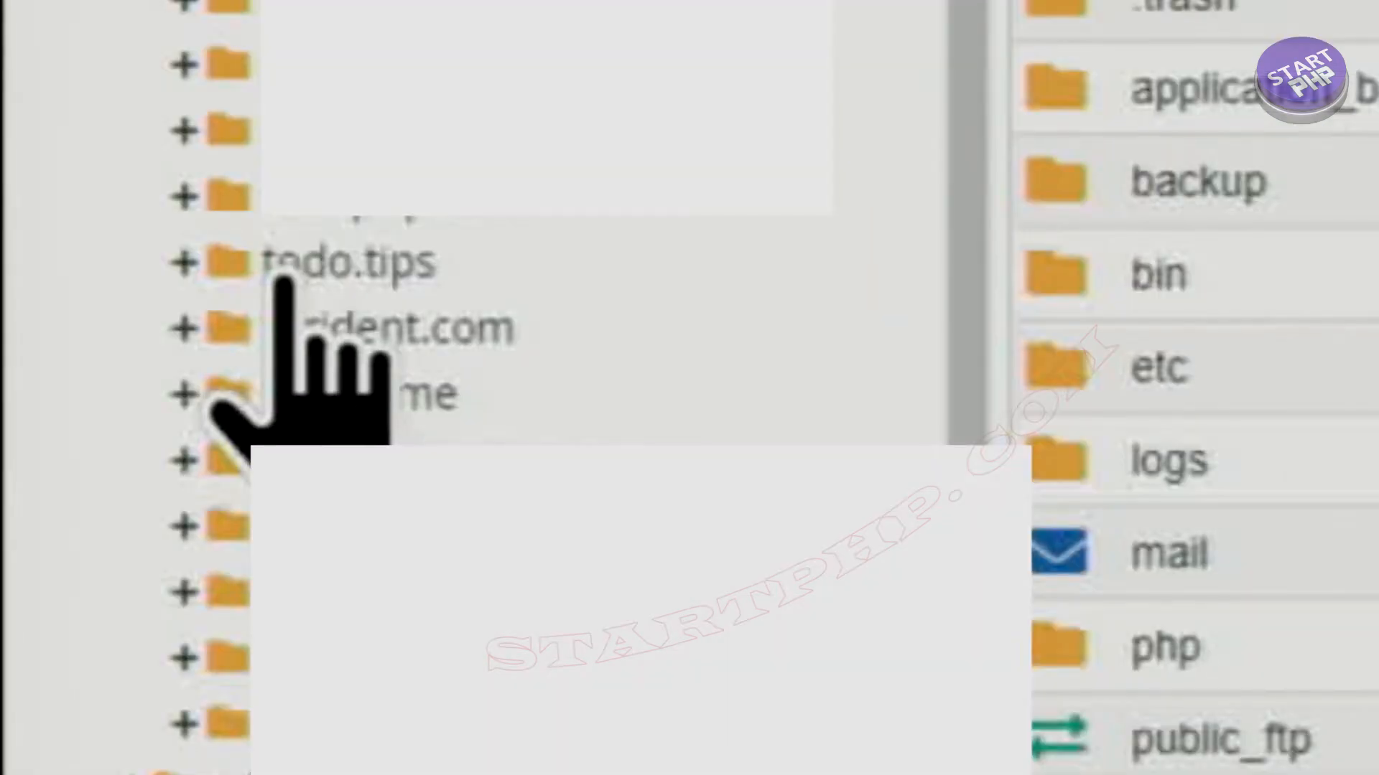
{"action": "left_click", "coordinate": [212, 260]}
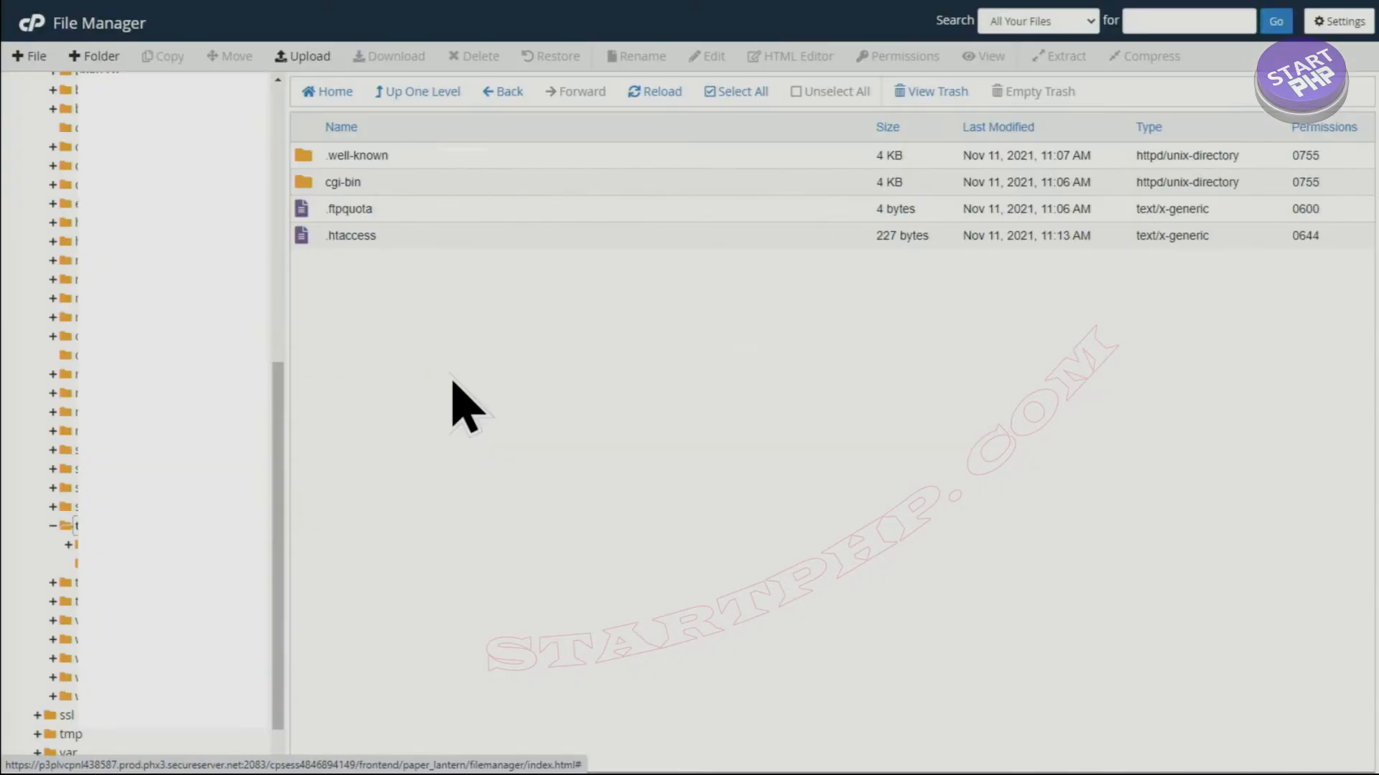
{"action": "mouse_move", "coordinate": [484, 392]}
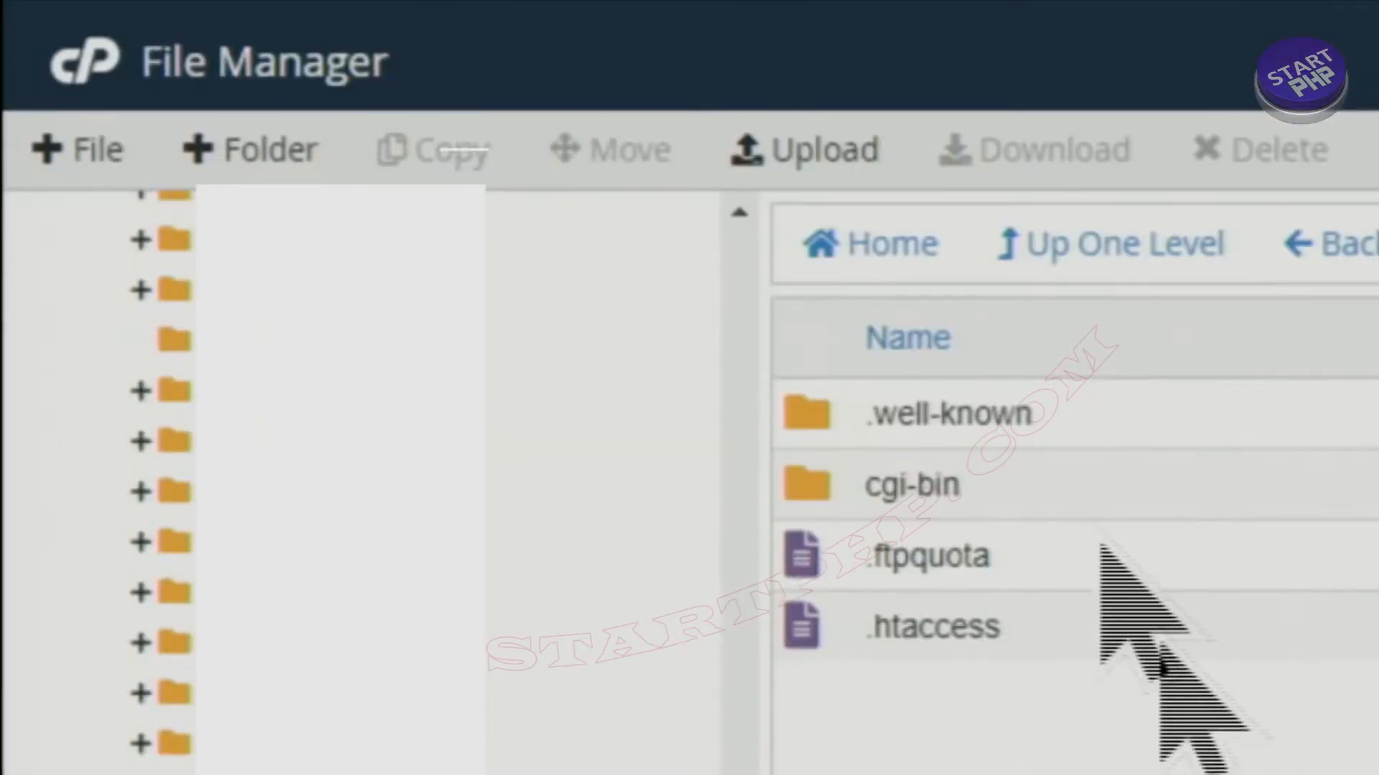
Upload drupal-9.2.9.zip from the computer into todo.tips.
{"action": "left_click", "coordinate": [802, 148]}
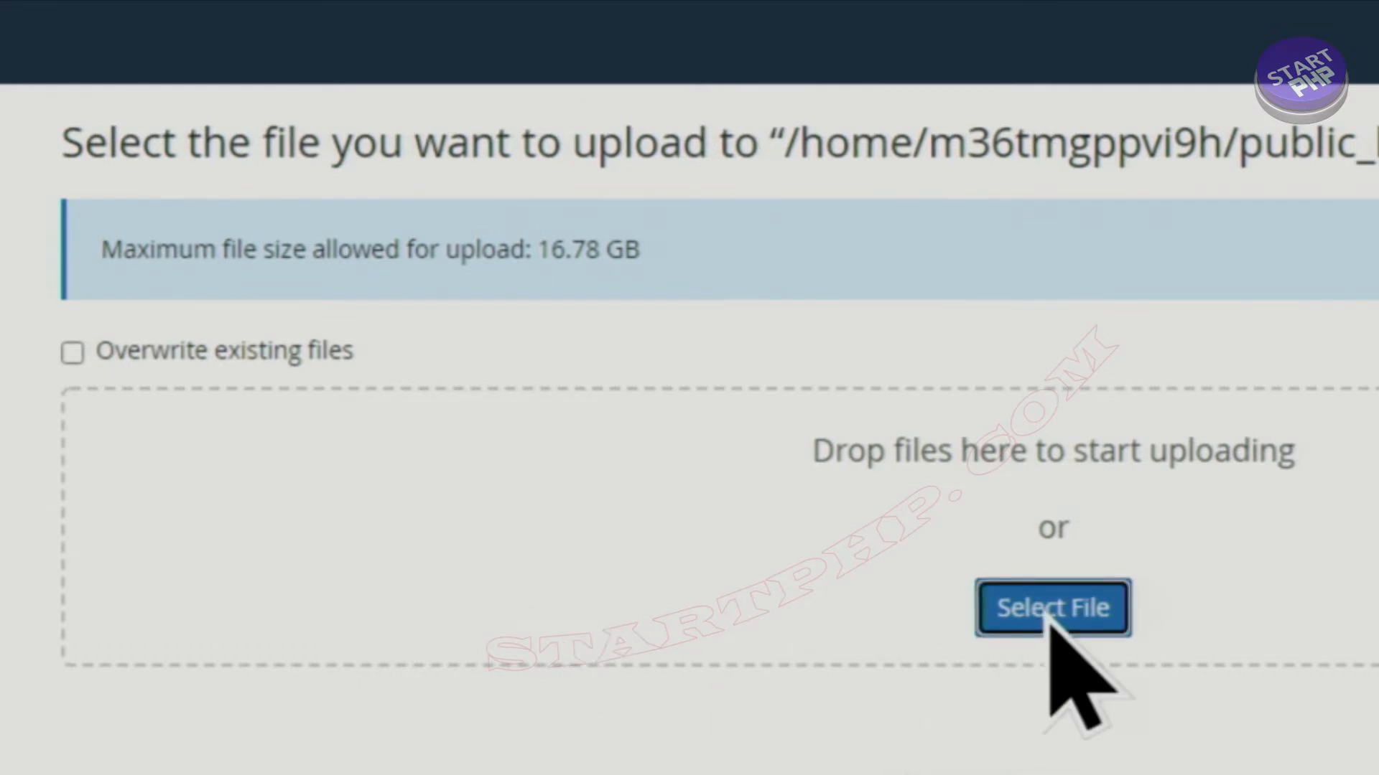
{"action": "left_click", "coordinate": [1051, 607]}
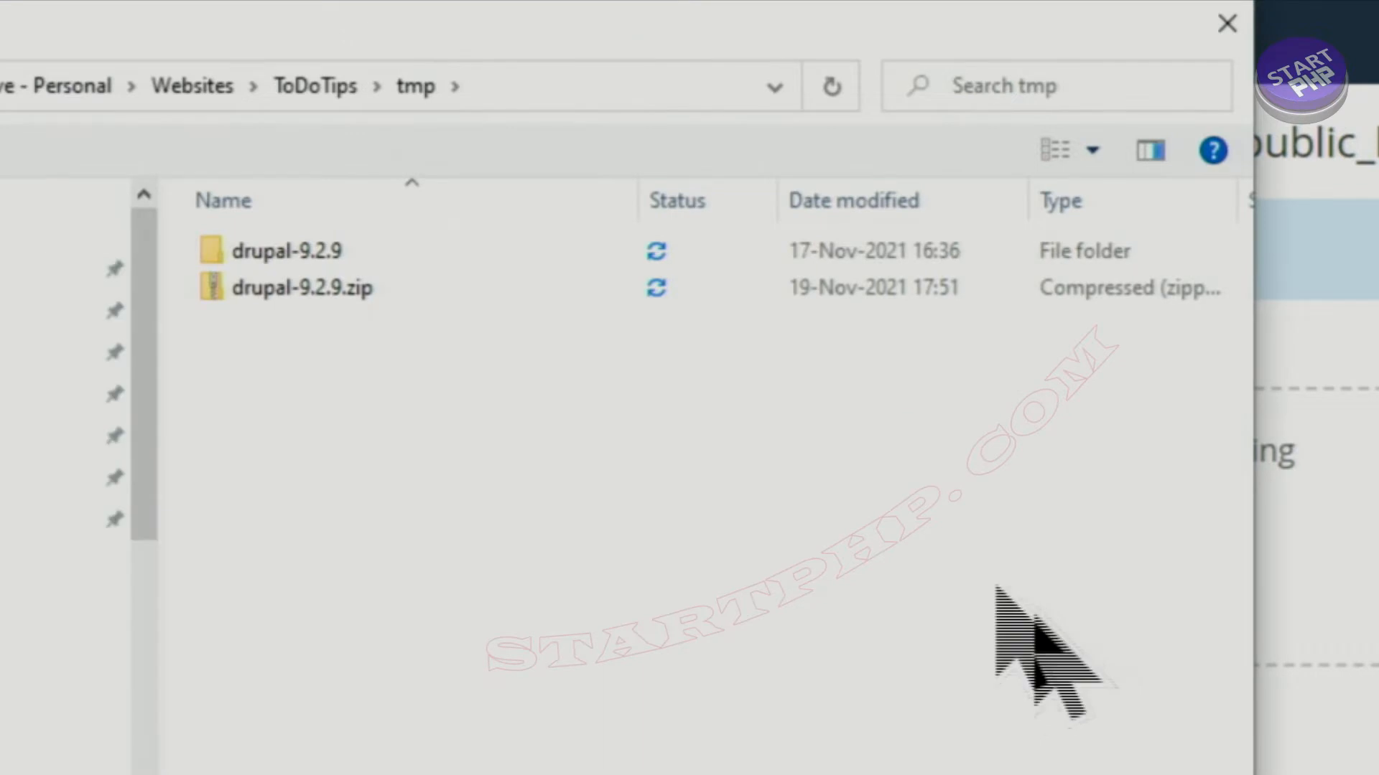
{"action": "mouse_move", "coordinate": [395, 440]}
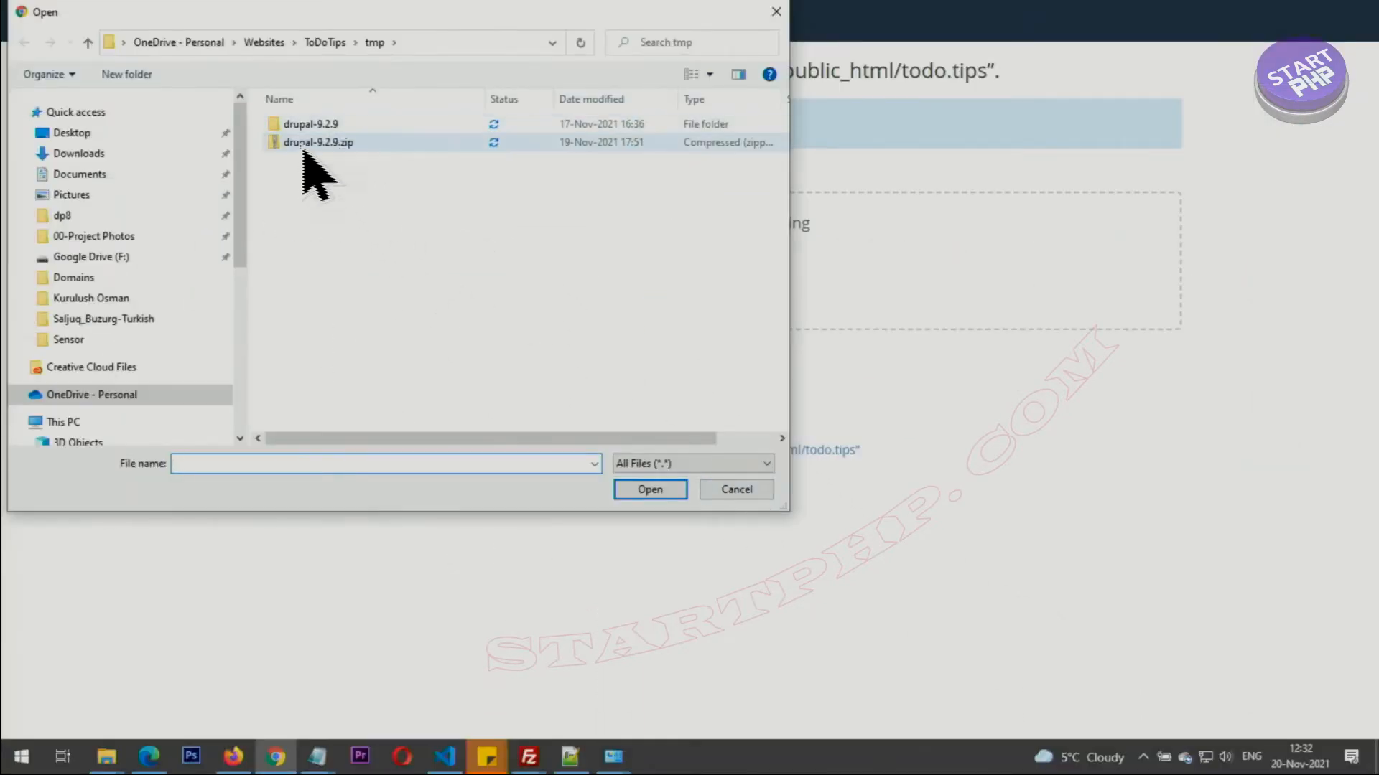
{"action": "left_click", "coordinate": [317, 141]}
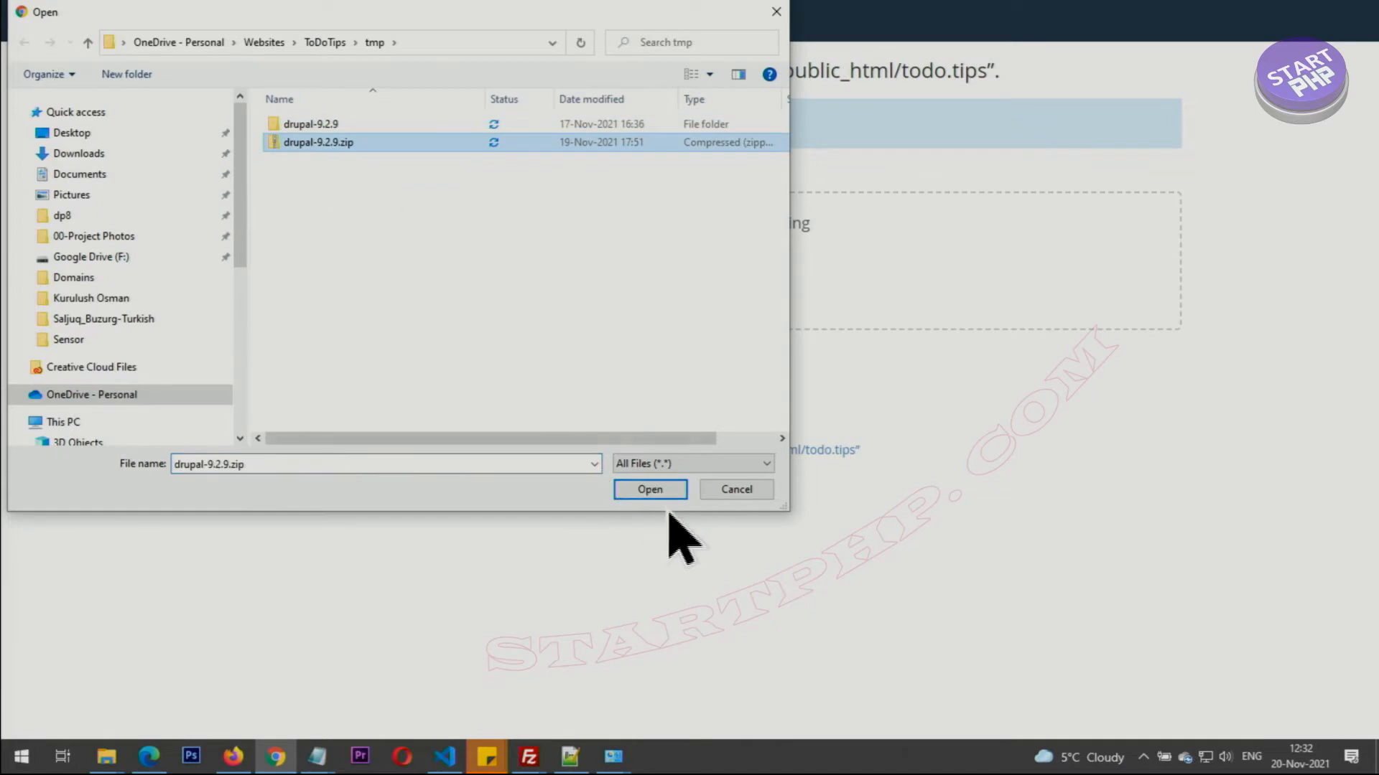
{"action": "left_click", "coordinate": [649, 489]}
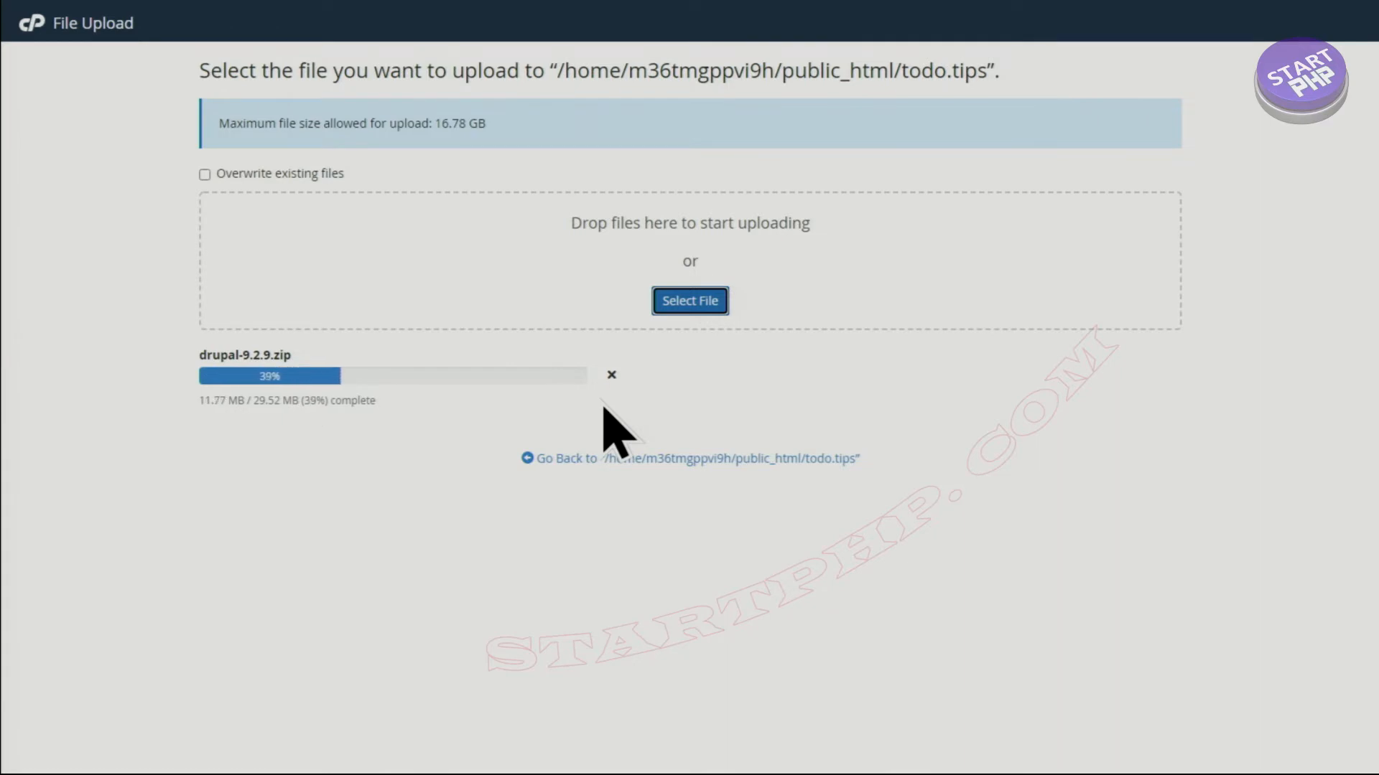
{"action": "mouse_move", "coordinate": [425, 579]}
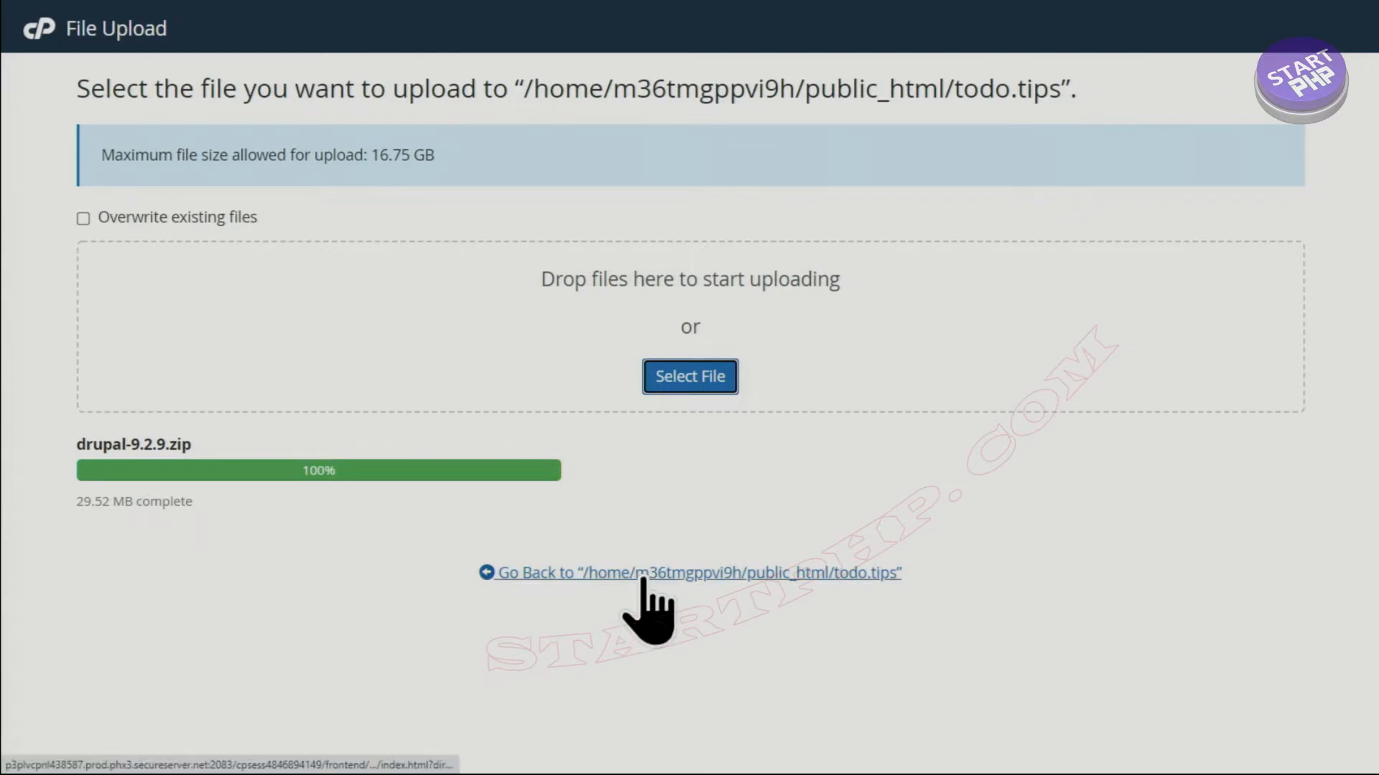
Select the uploaded drupal-9.2.9.zip in todo.tips and choose Extract.
{"action": "left_click", "coordinate": [689, 573]}
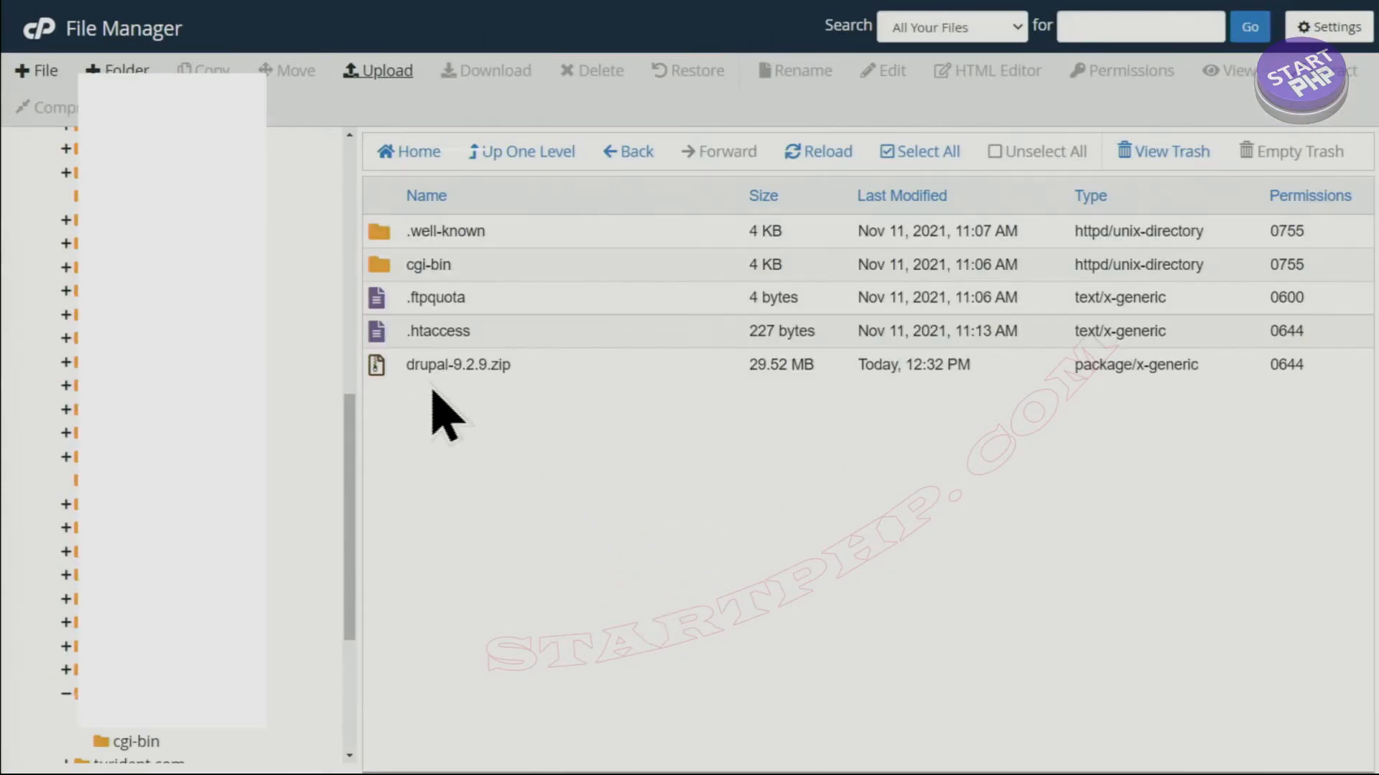
{"action": "left_click", "coordinate": [457, 364]}
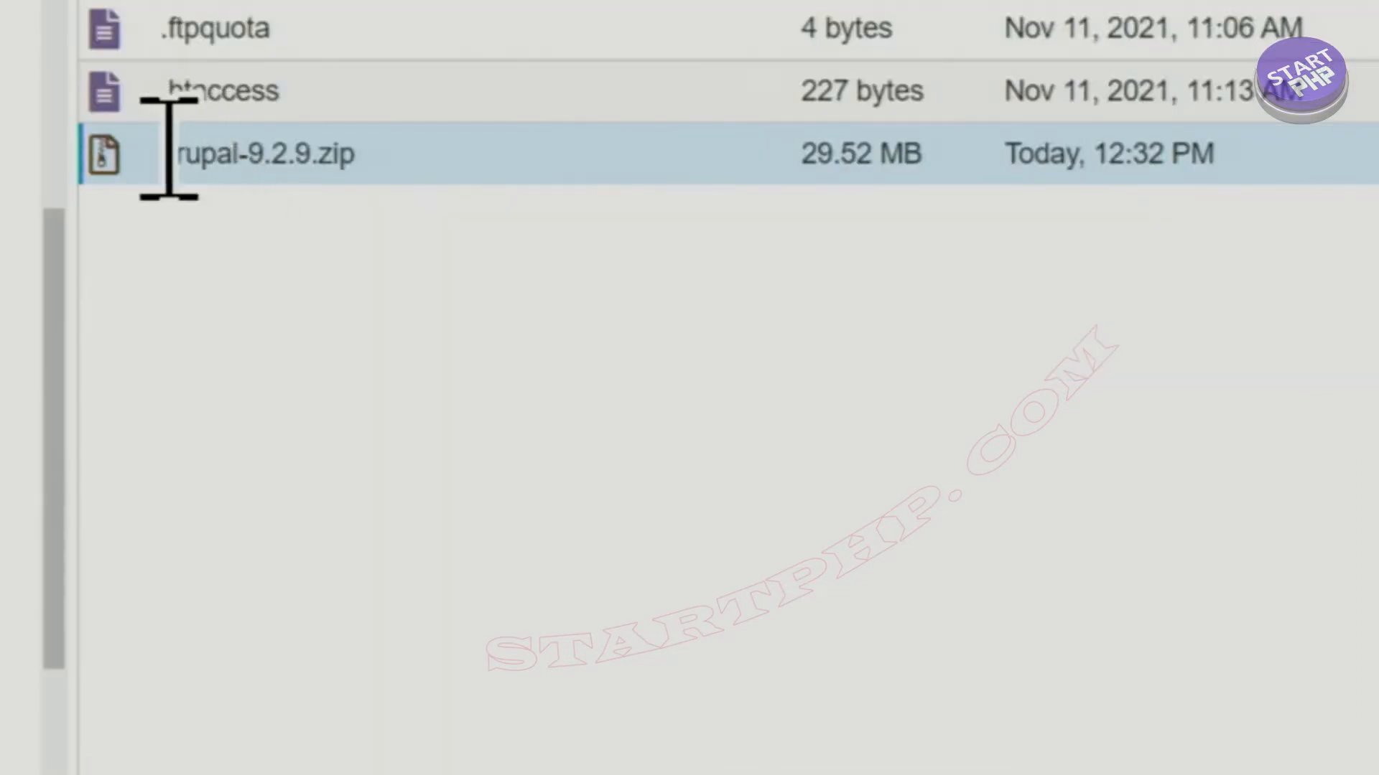
{"action": "right_click", "coordinate": [263, 153]}
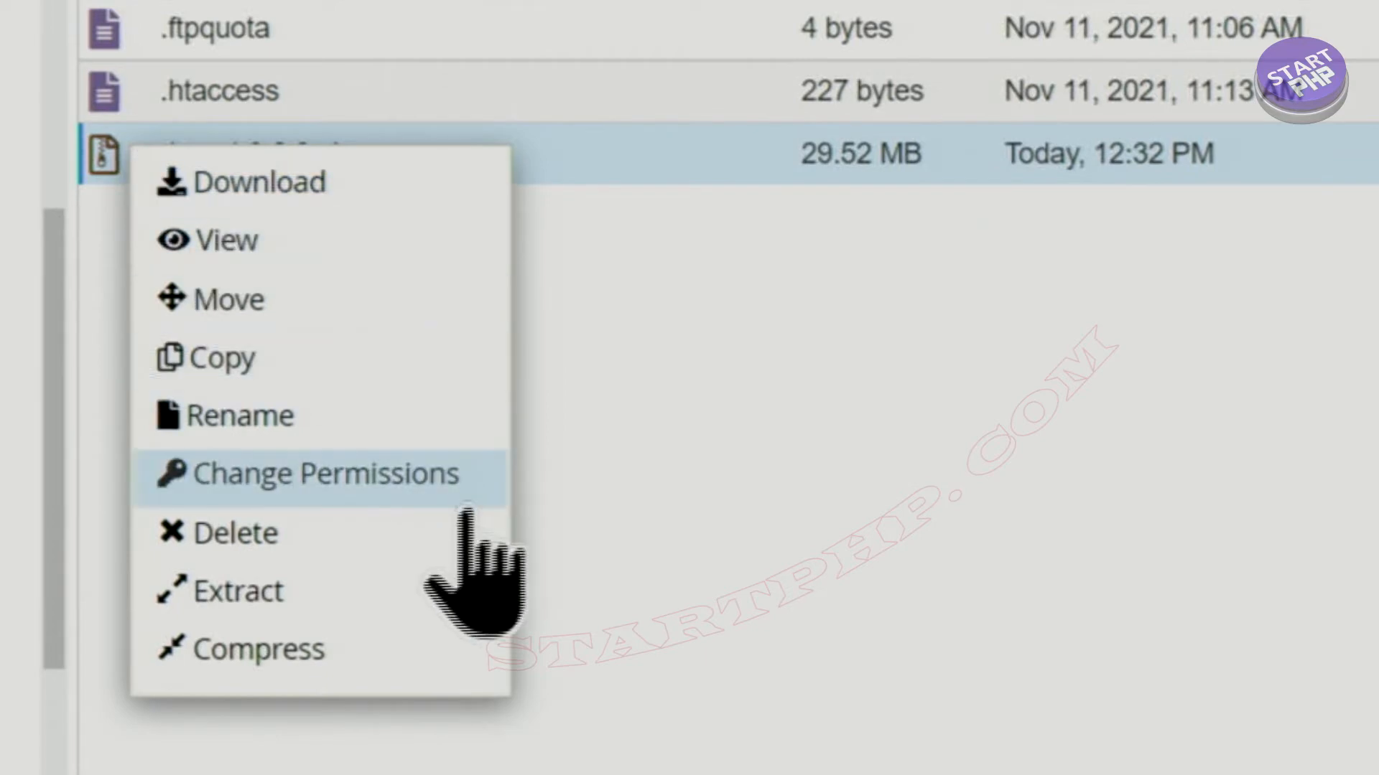
{"action": "left_click", "coordinate": [237, 590]}
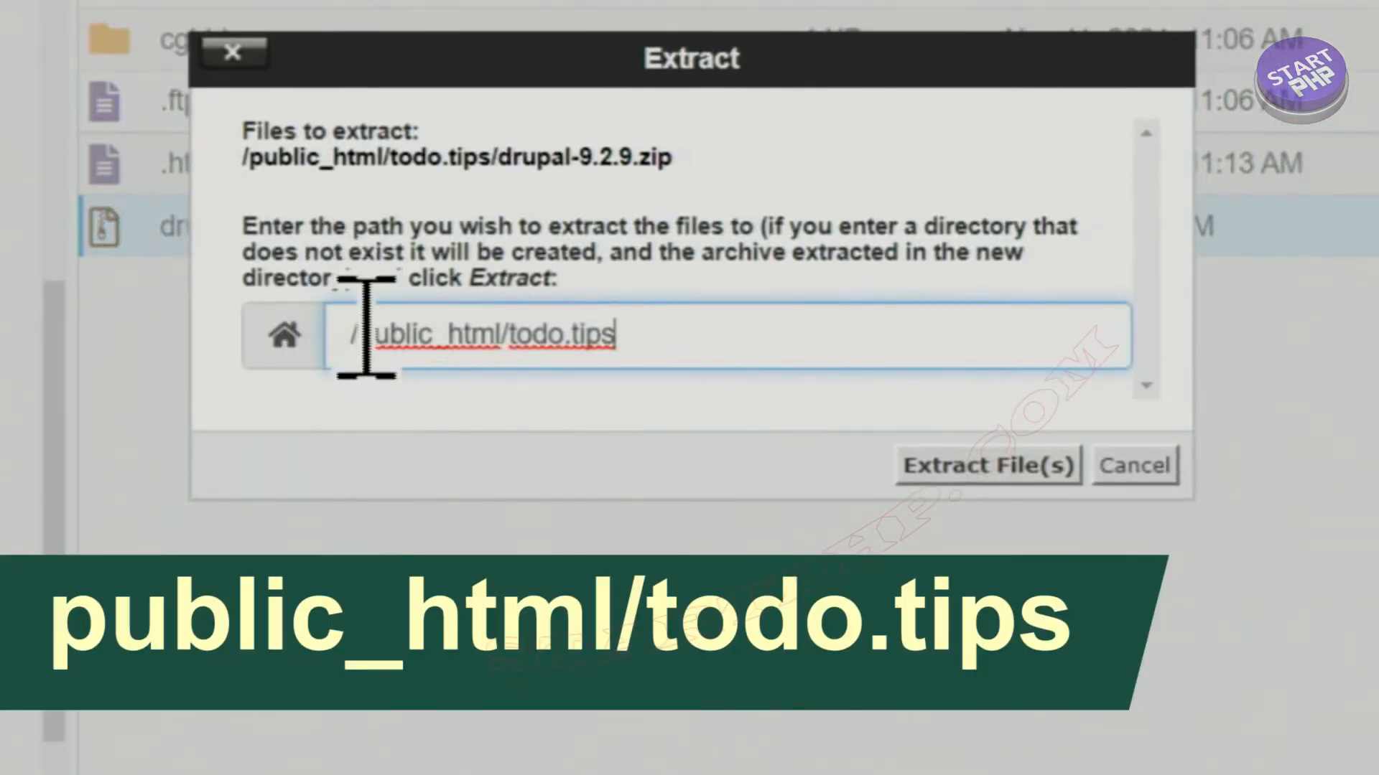
Extract the archive into the /public_html/todo.tips destination path.
{"action": "double_click", "coordinate": [395, 334]}
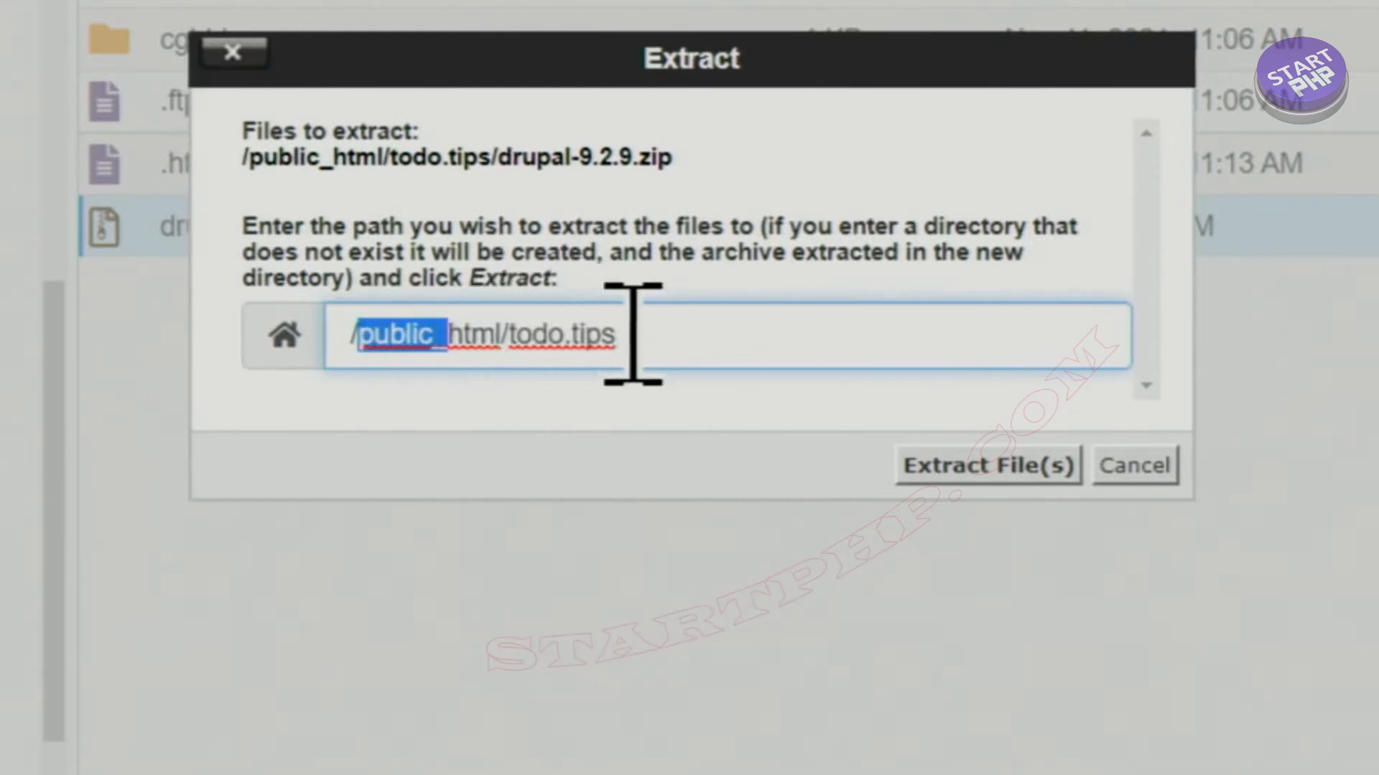
{"action": "left_click", "coordinate": [986, 466]}
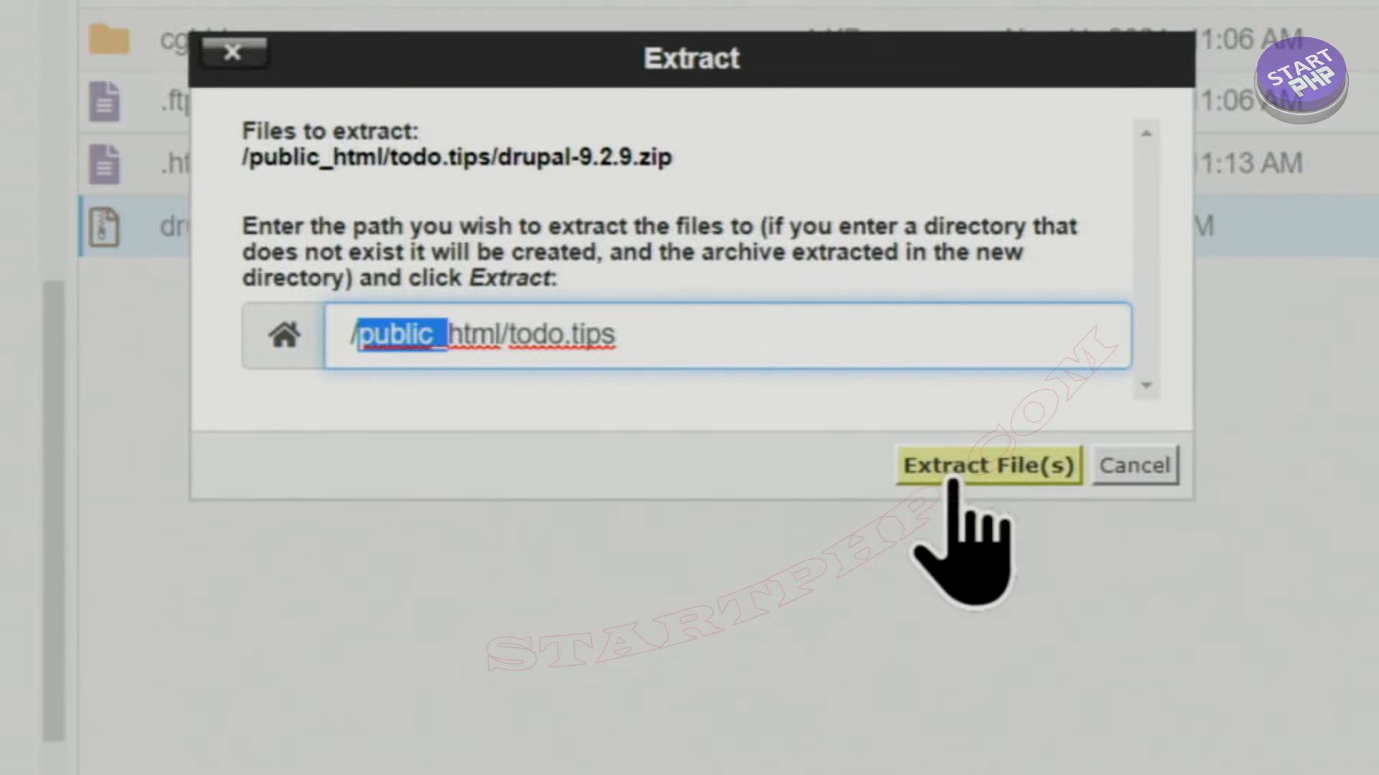
{"action": "left_click", "coordinate": [986, 466]}
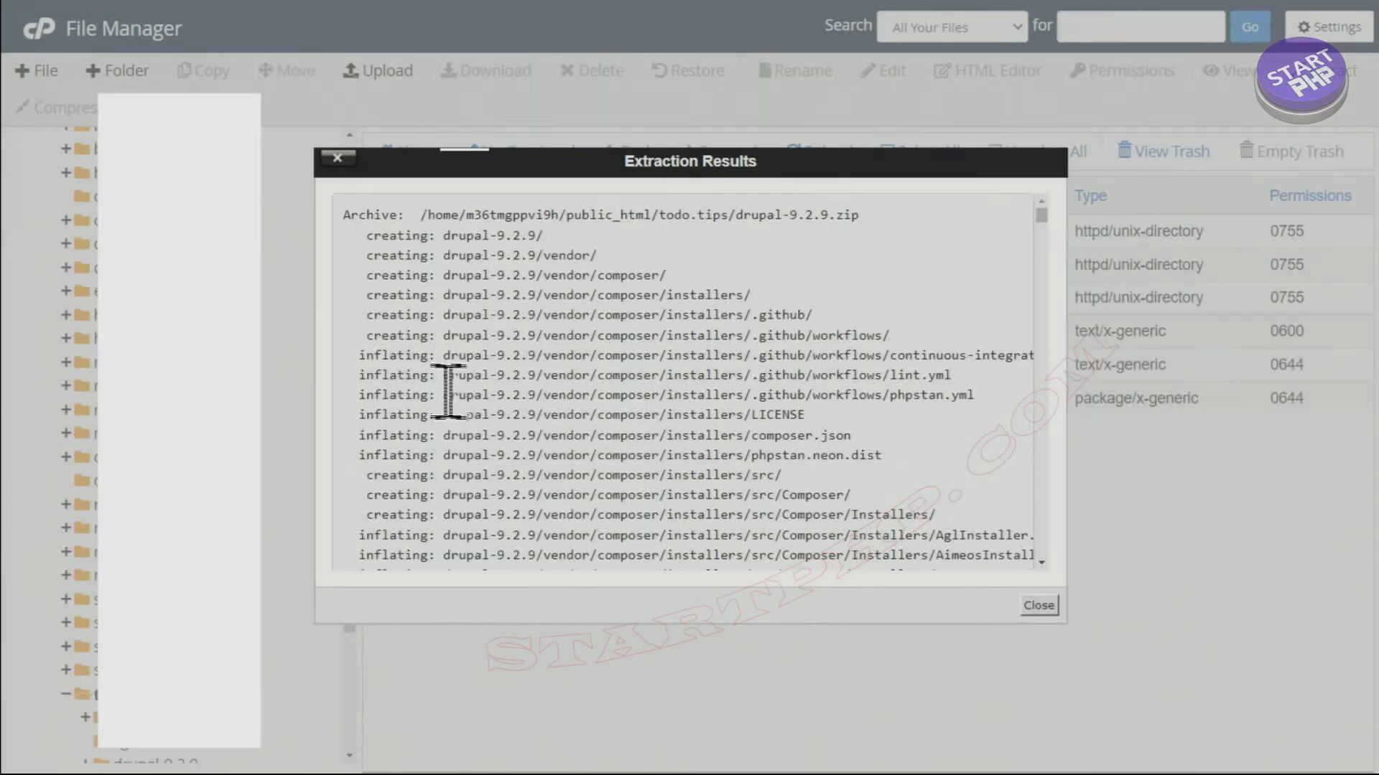
Review the drupal-9.2.9 paths in the extraction log and close the results.
{"action": "double_click", "coordinate": [382, 395]}
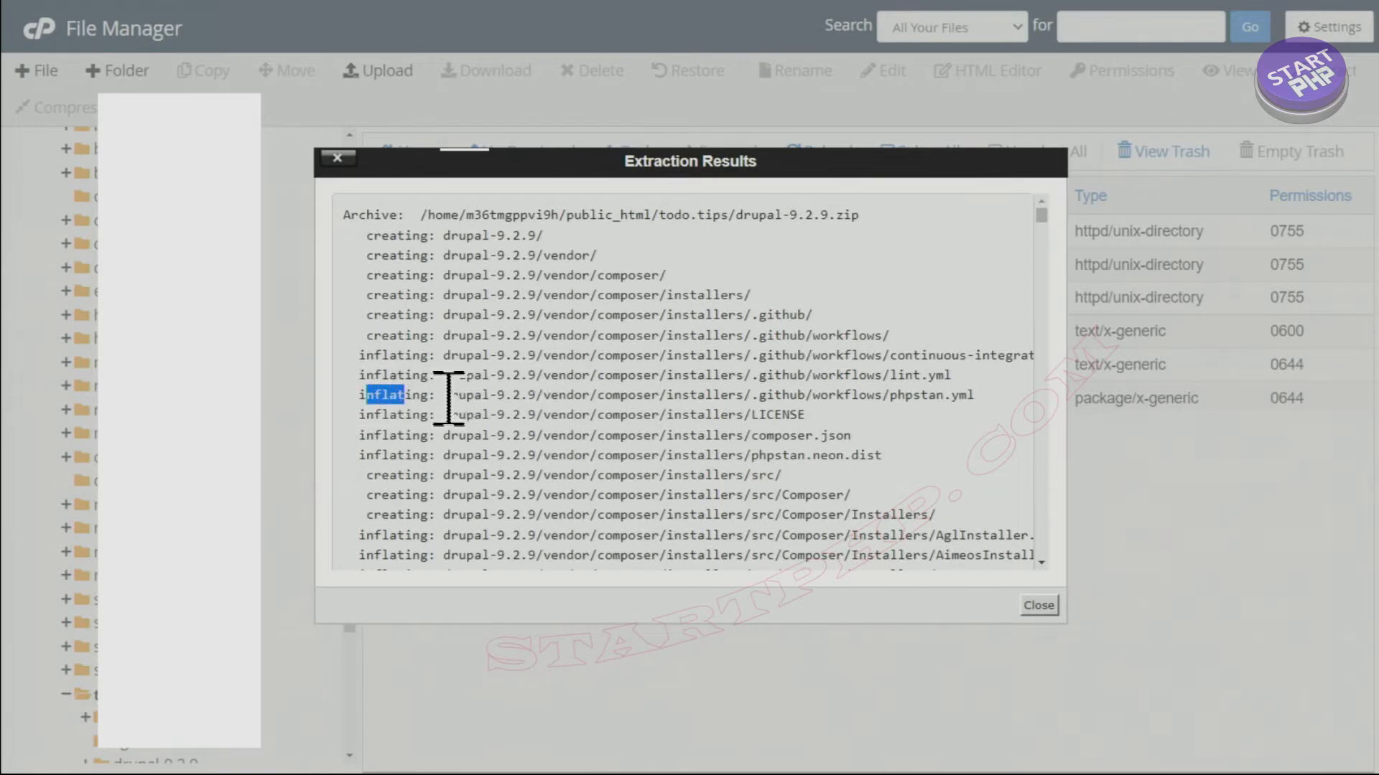
{"action": "double_click", "coordinate": [488, 395]}
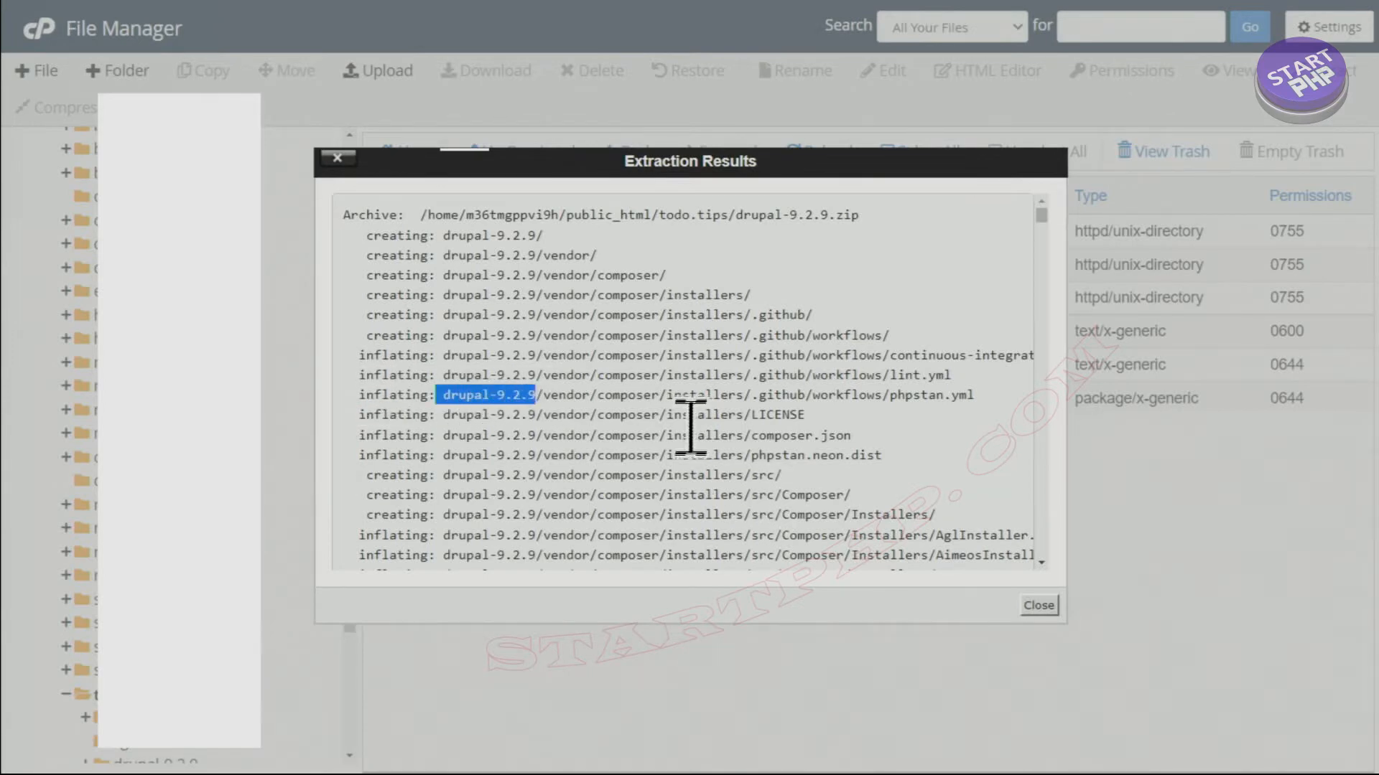
{"action": "scroll", "scroll_direction": "down", "scroll_amount": 3}
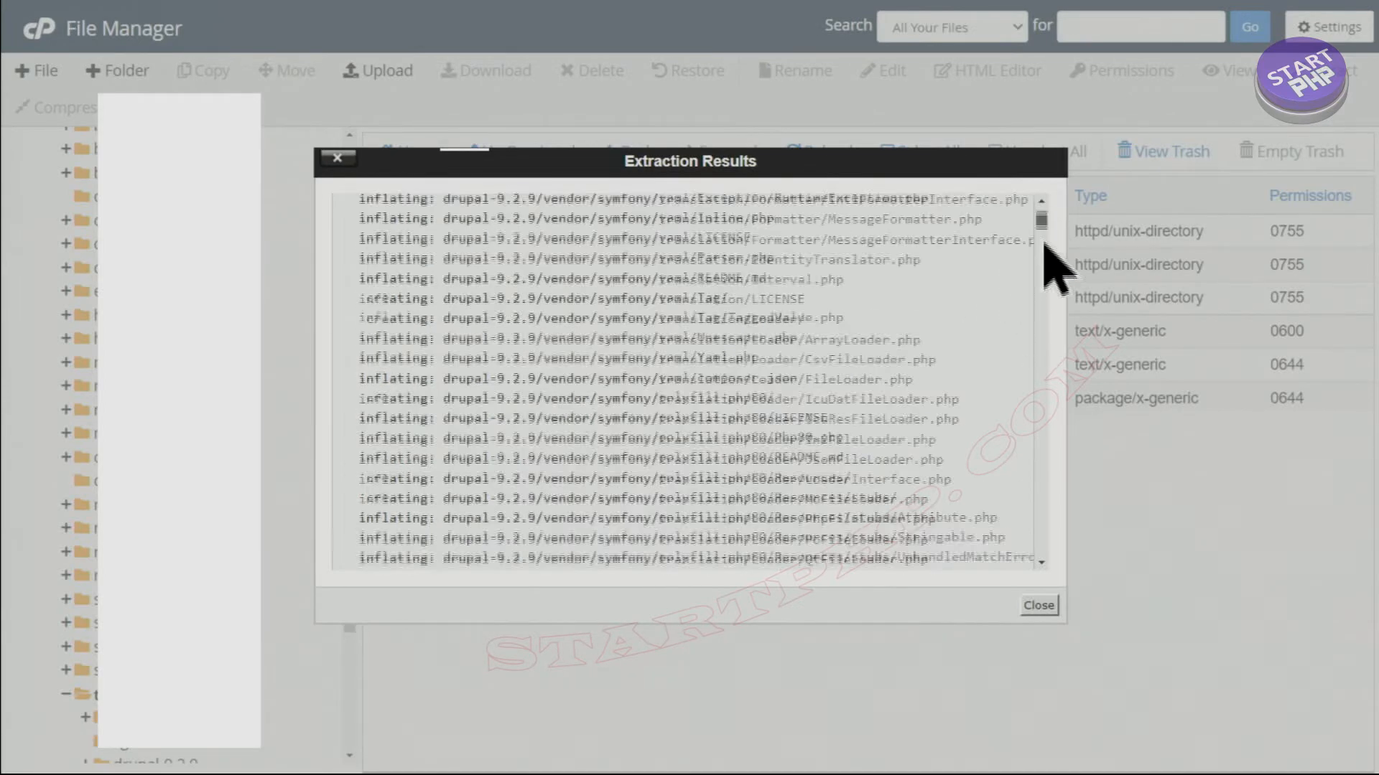
{"action": "scroll", "scroll_direction": "down", "scroll_amount": 3}
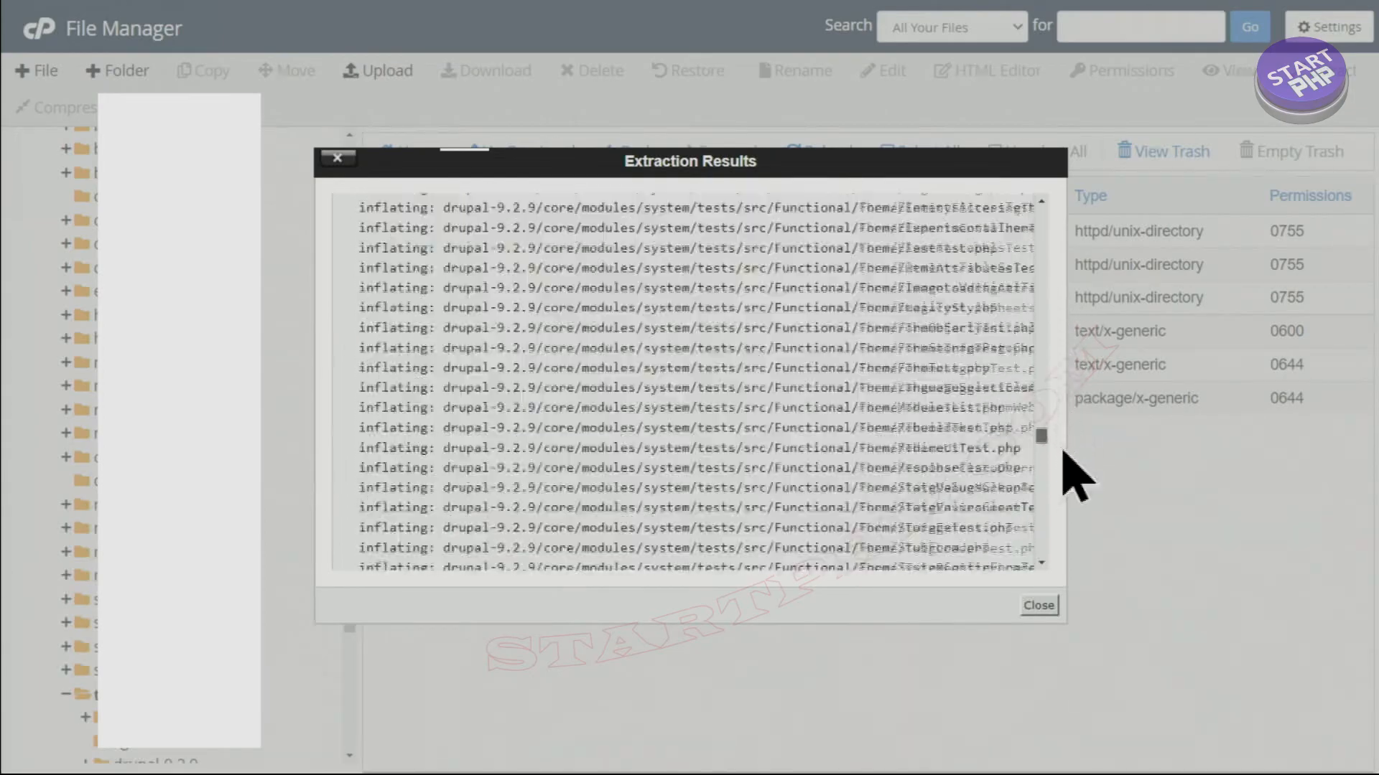
{"action": "left_click", "coordinate": [1038, 605]}
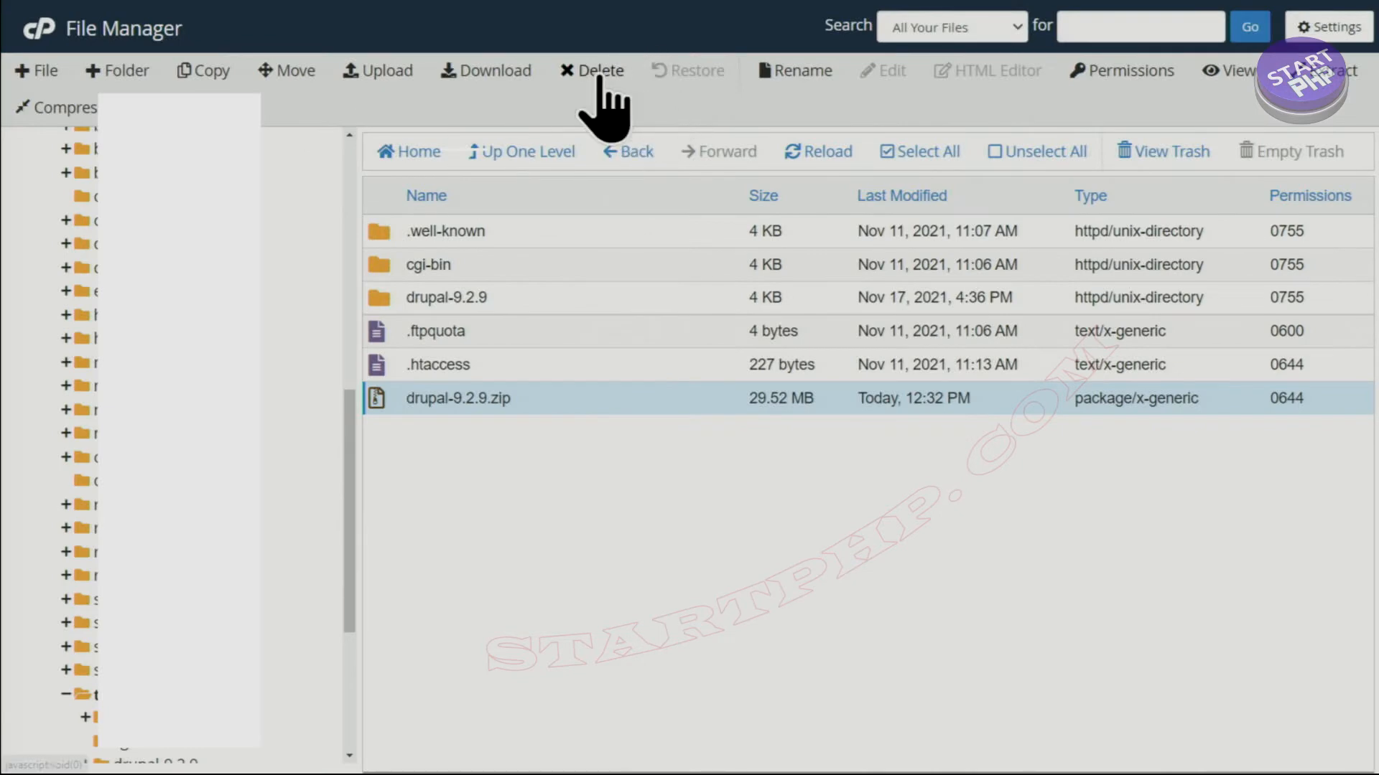
Move drupal-9.2.9.zip to the trash and confirm.
{"action": "left_click", "coordinate": [598, 71]}
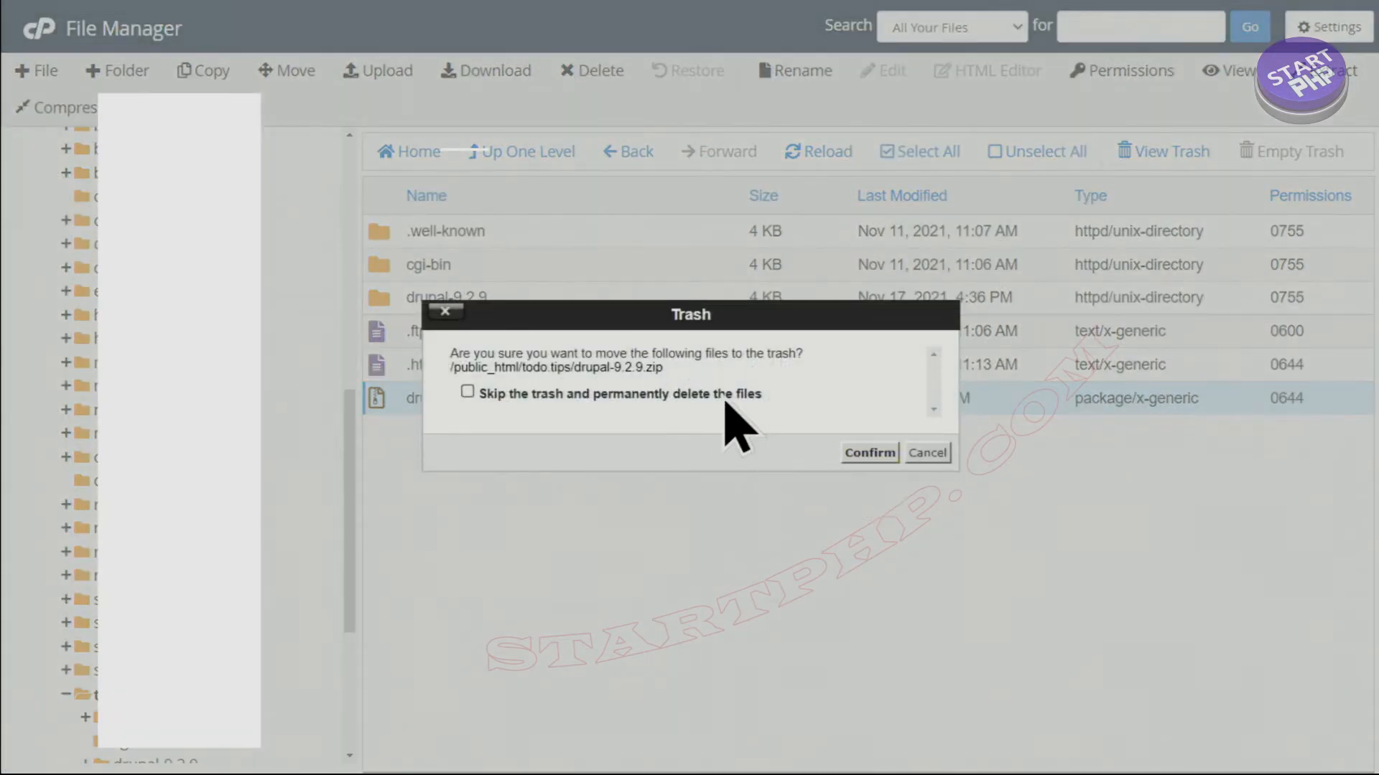
{"action": "left_click", "coordinate": [868, 452]}
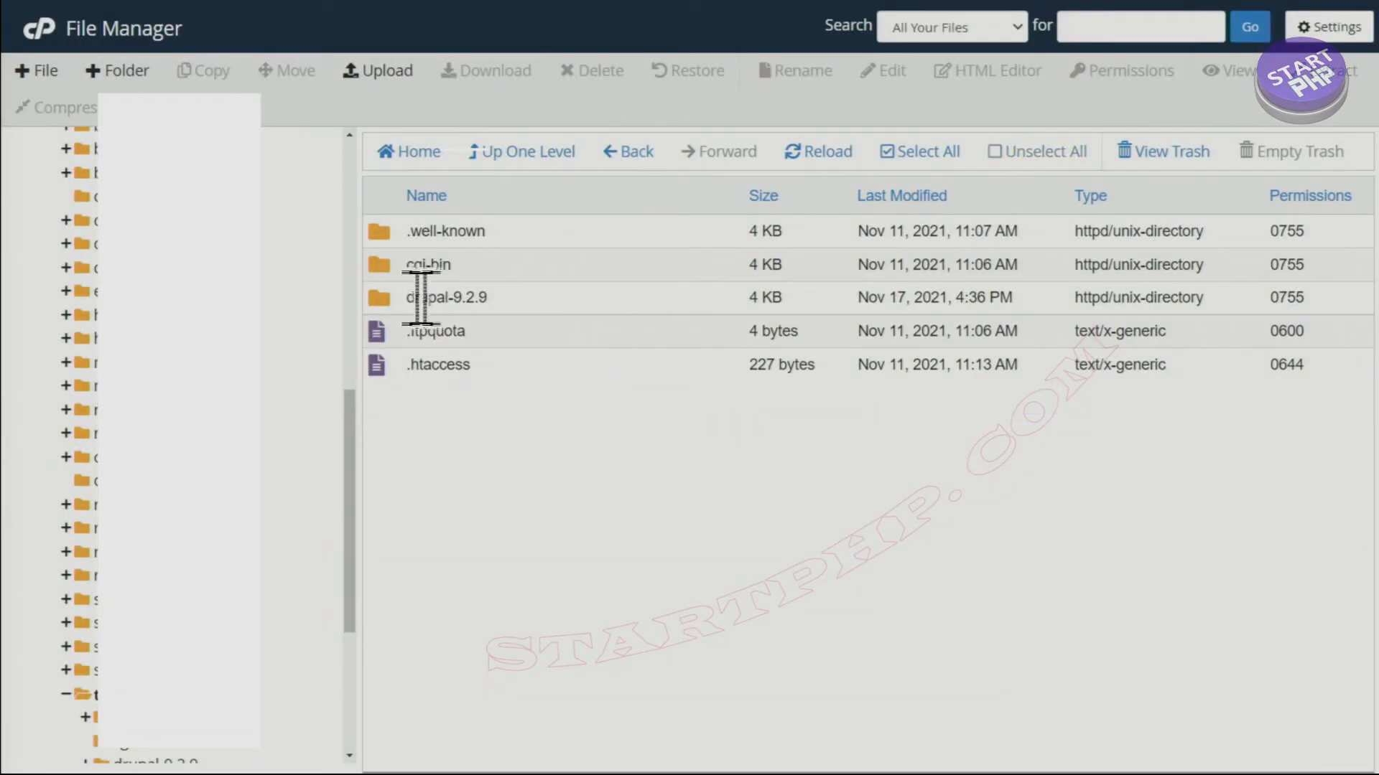
{"action": "mouse_move", "coordinate": [400, 330]}
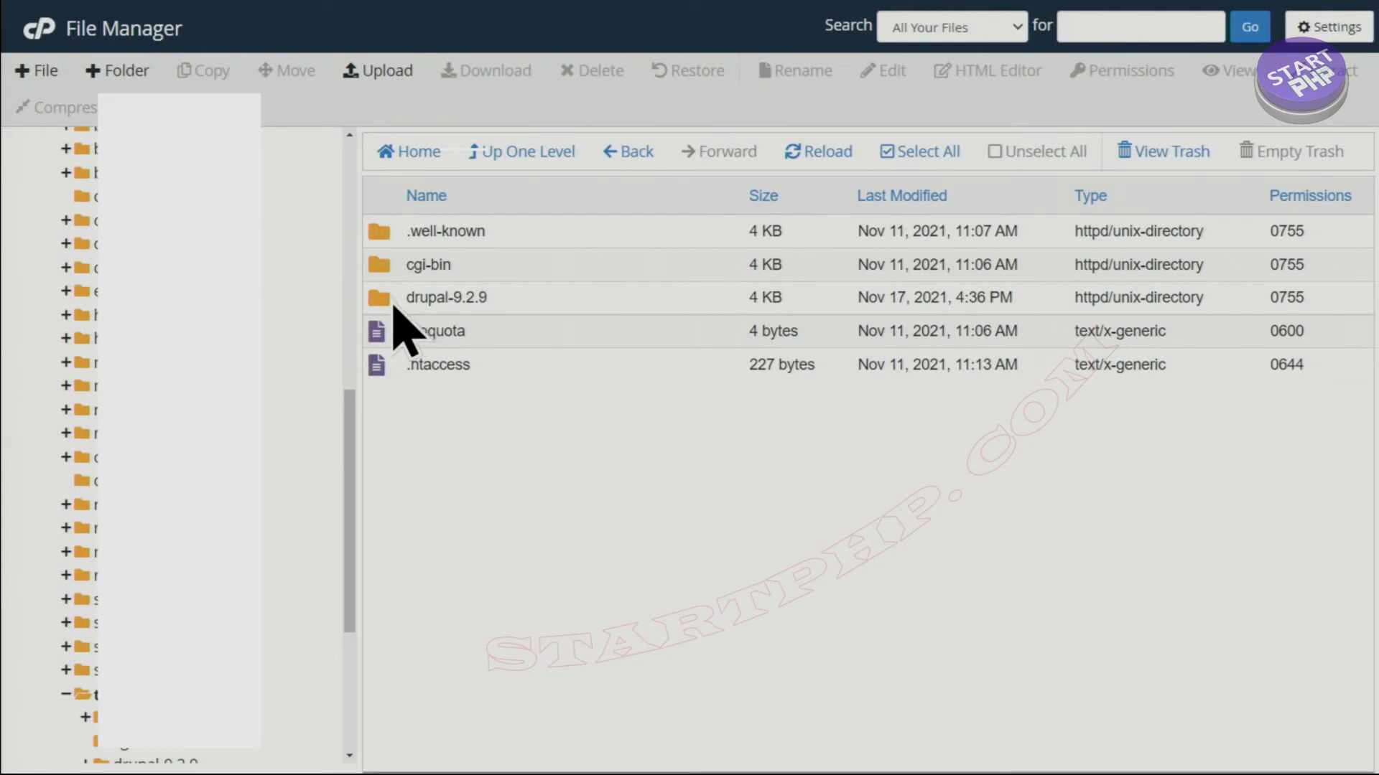
{"action": "mouse_move", "coordinate": [527, 506]}
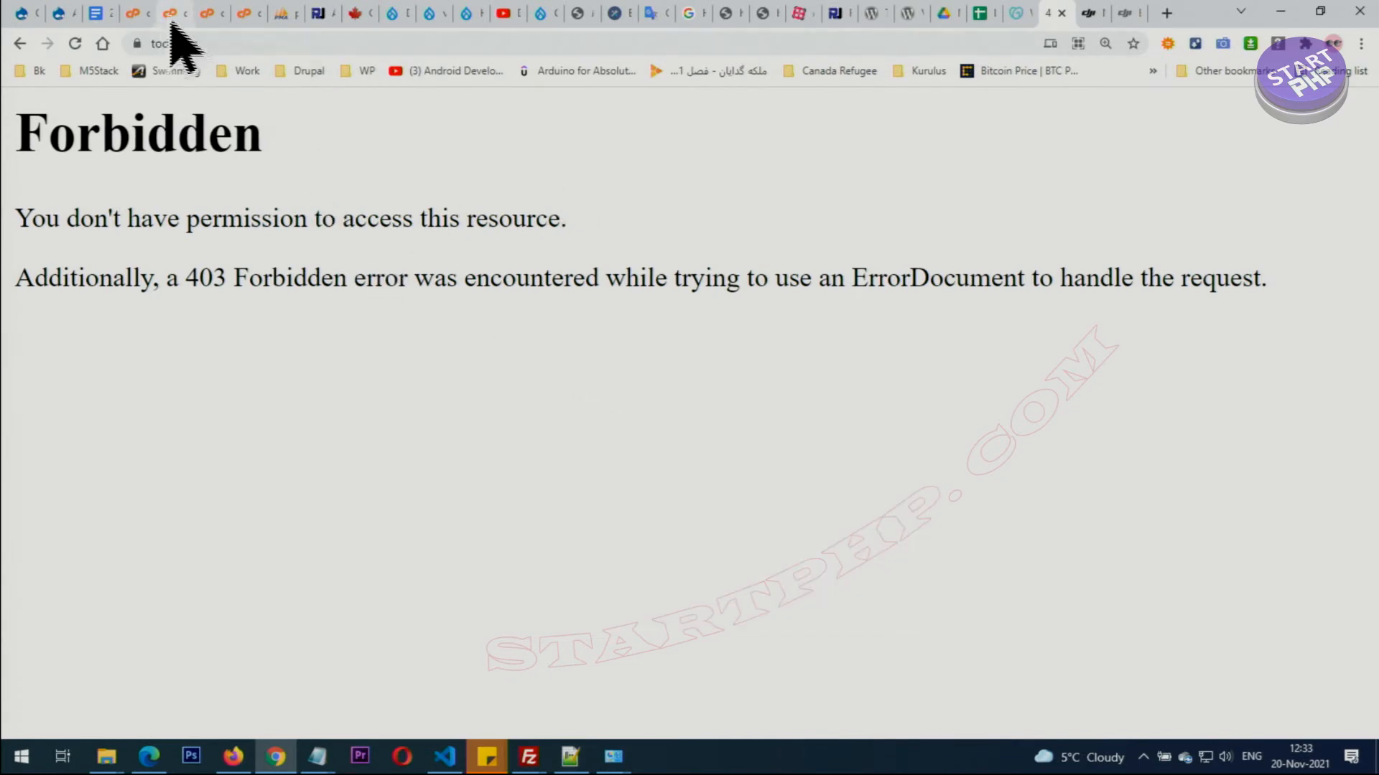
Return to the File Manager showing the extracted drupal-9.2.9 folder.
{"action": "left_click", "coordinate": [171, 13]}
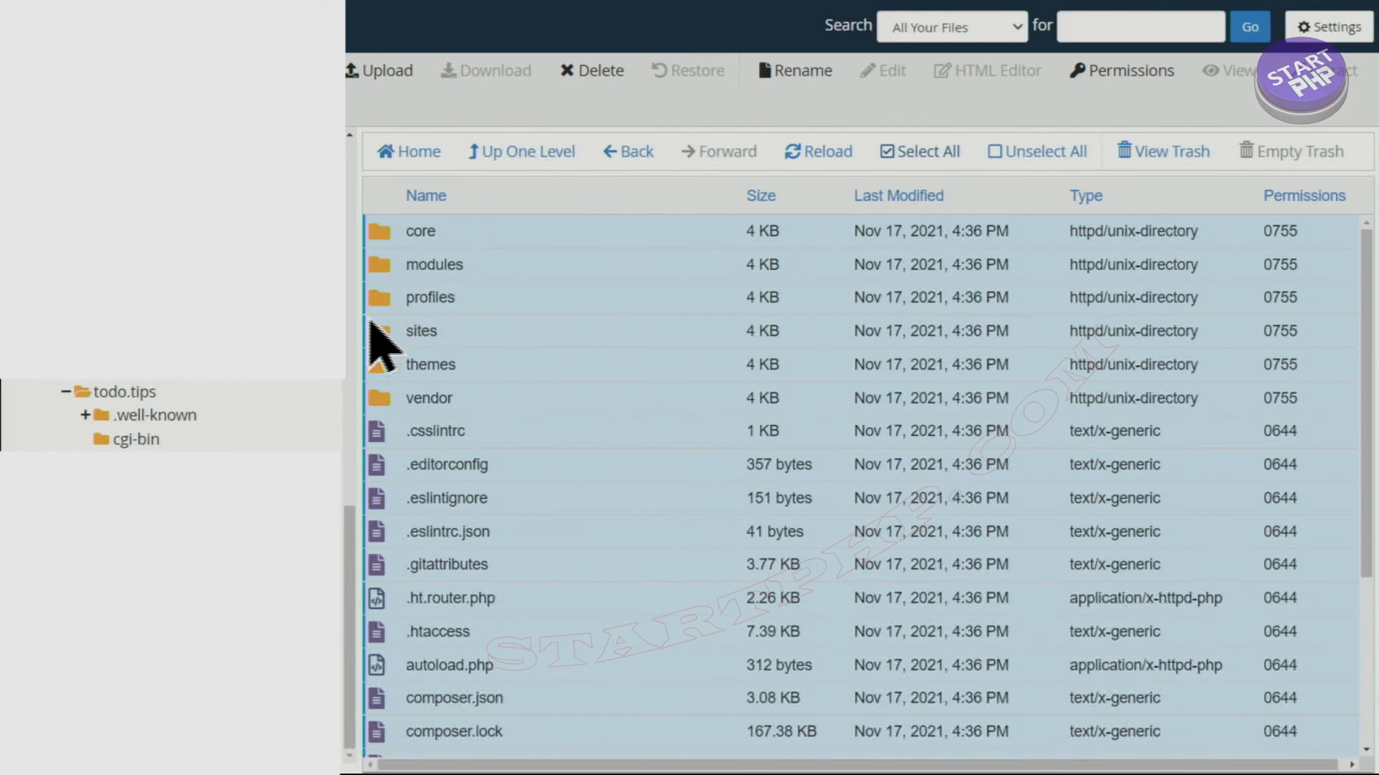
{"action": "mouse_move", "coordinate": [396, 264]}
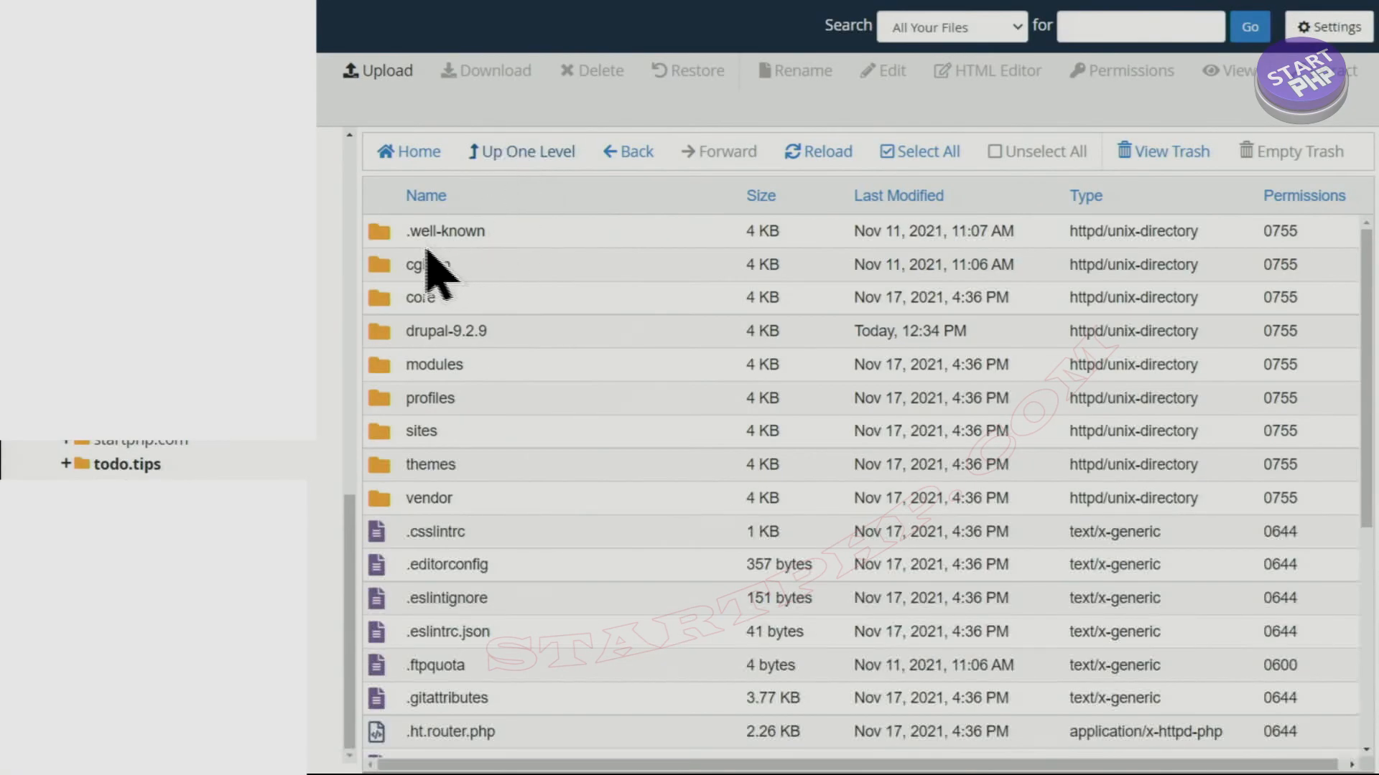
Select the empty drupal-9.2.9 folder and confirm moving it to the trash.
{"action": "left_click", "coordinate": [445, 330]}
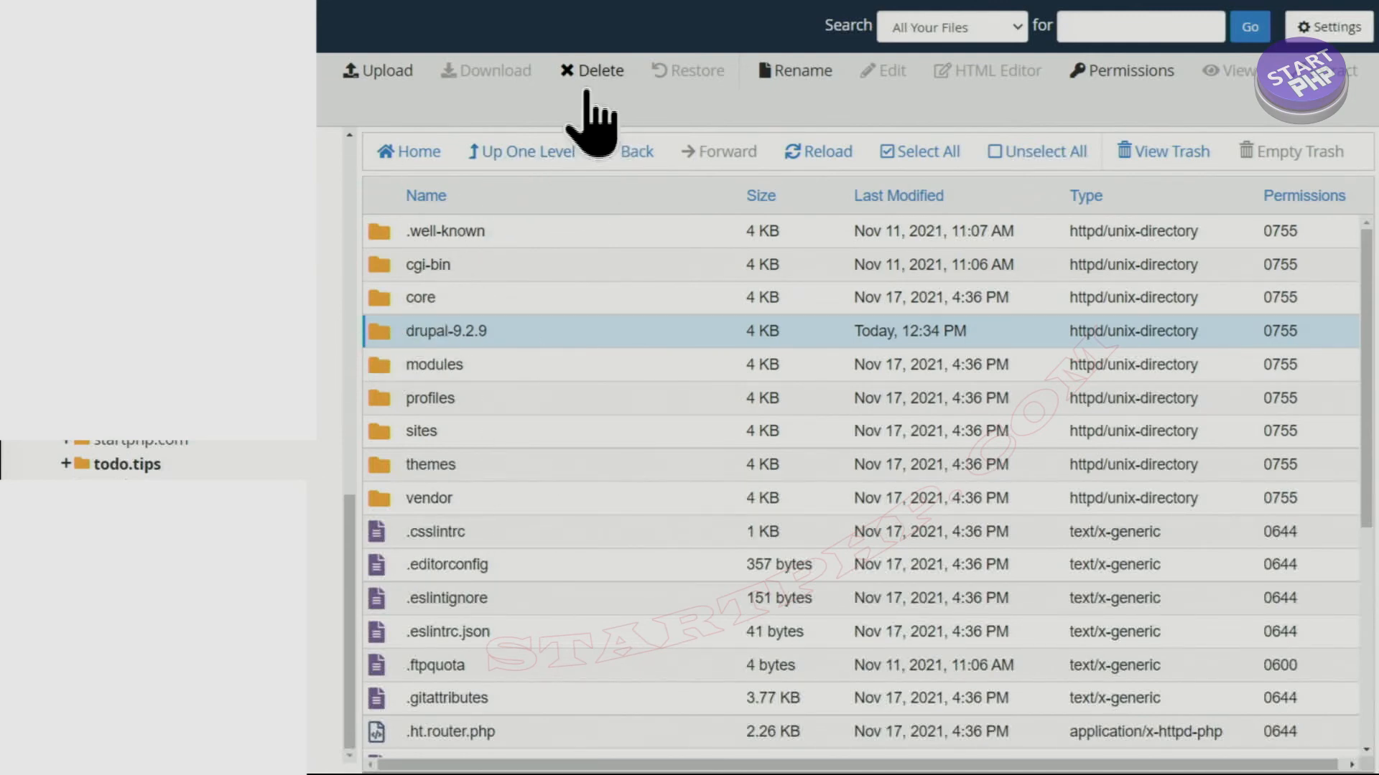
{"action": "left_click", "coordinate": [591, 71]}
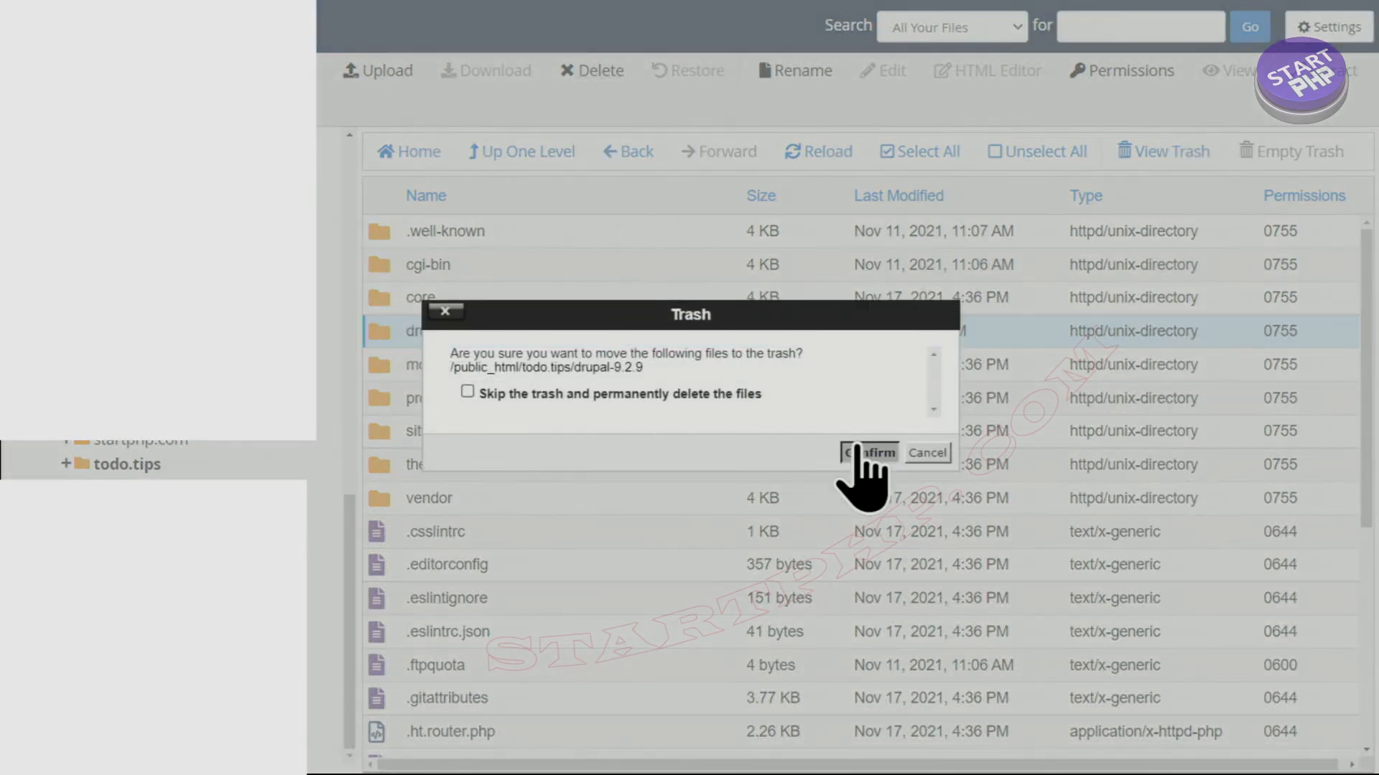
{"action": "left_click", "coordinate": [869, 453]}
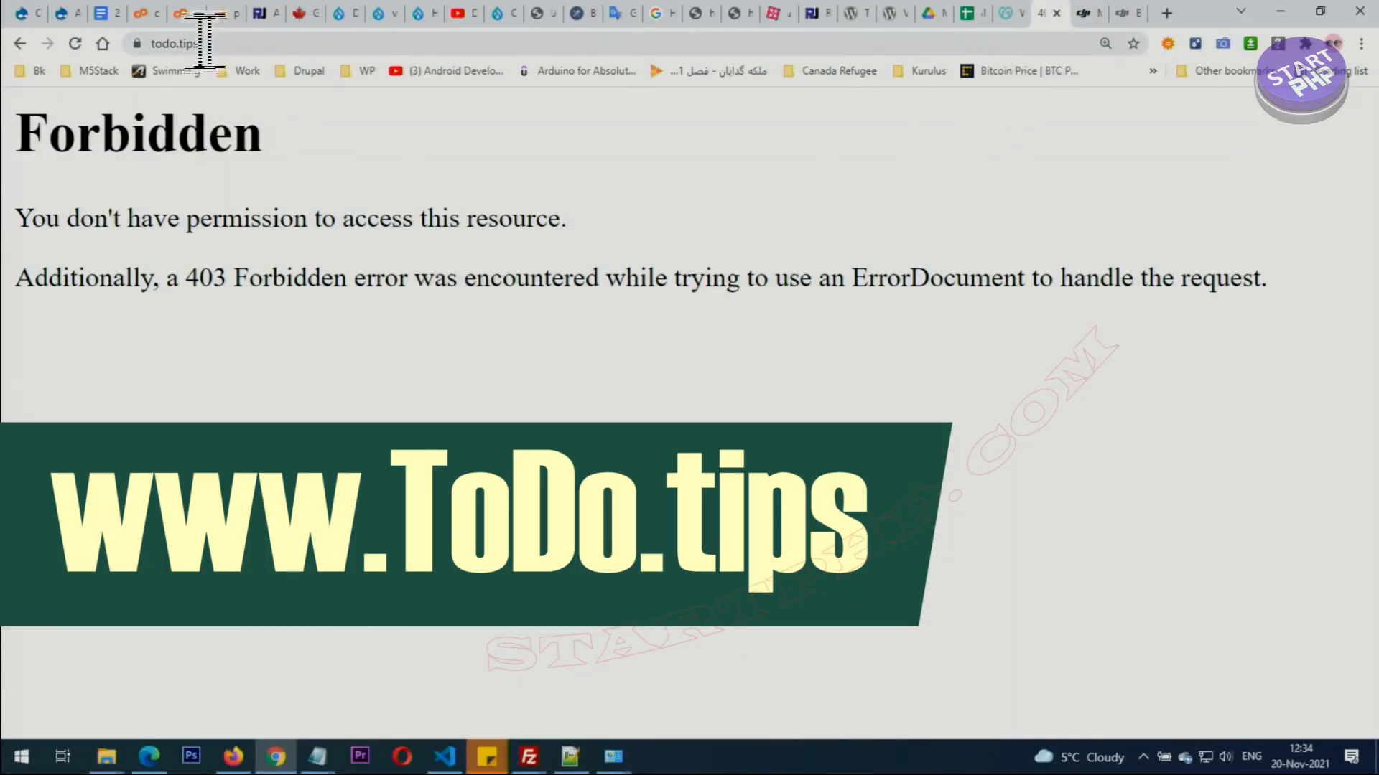
Load todo.tips/core/install.php, reload it, and go fullscreen on the installer.
{"action": "left_click", "coordinate": [74, 43]}
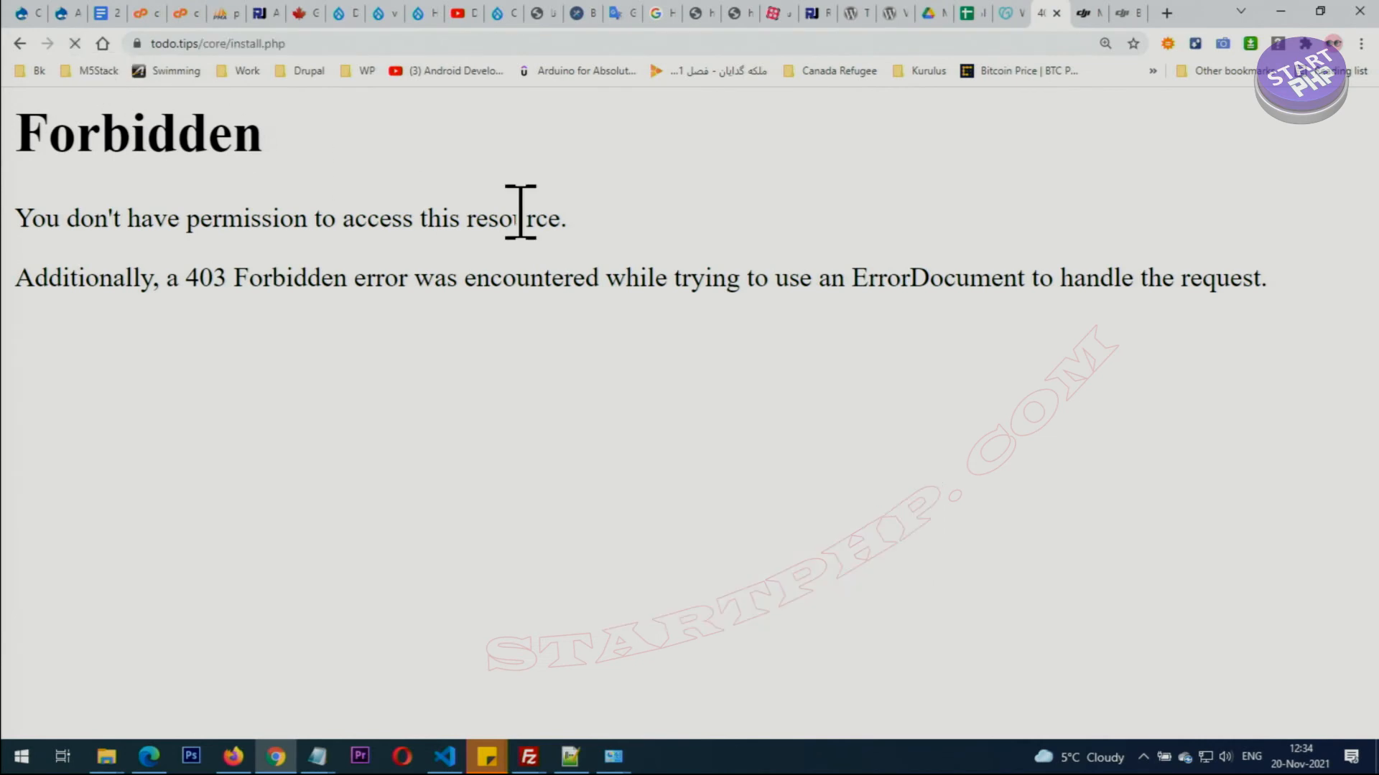
{"action": "left_click", "coordinate": [75, 43]}
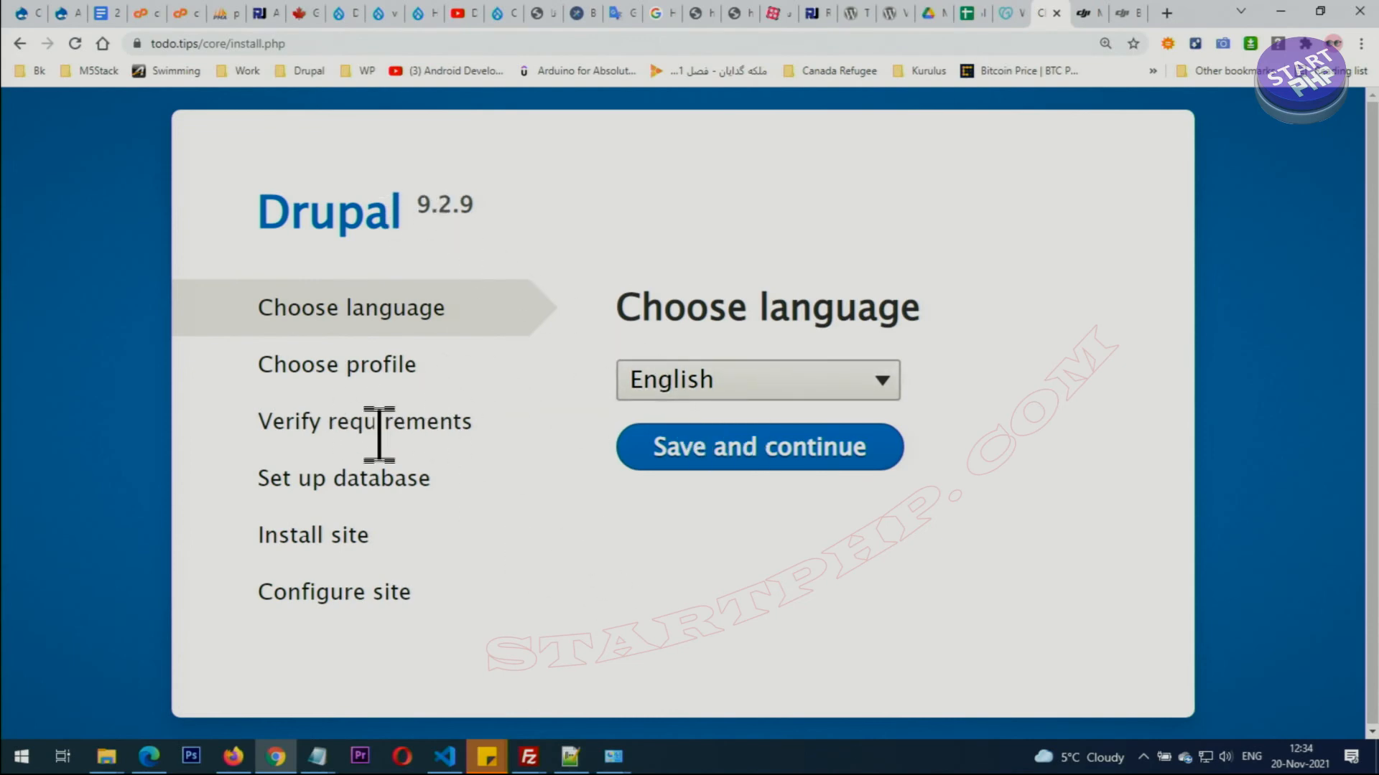
{"action": "key", "text": "f11"}
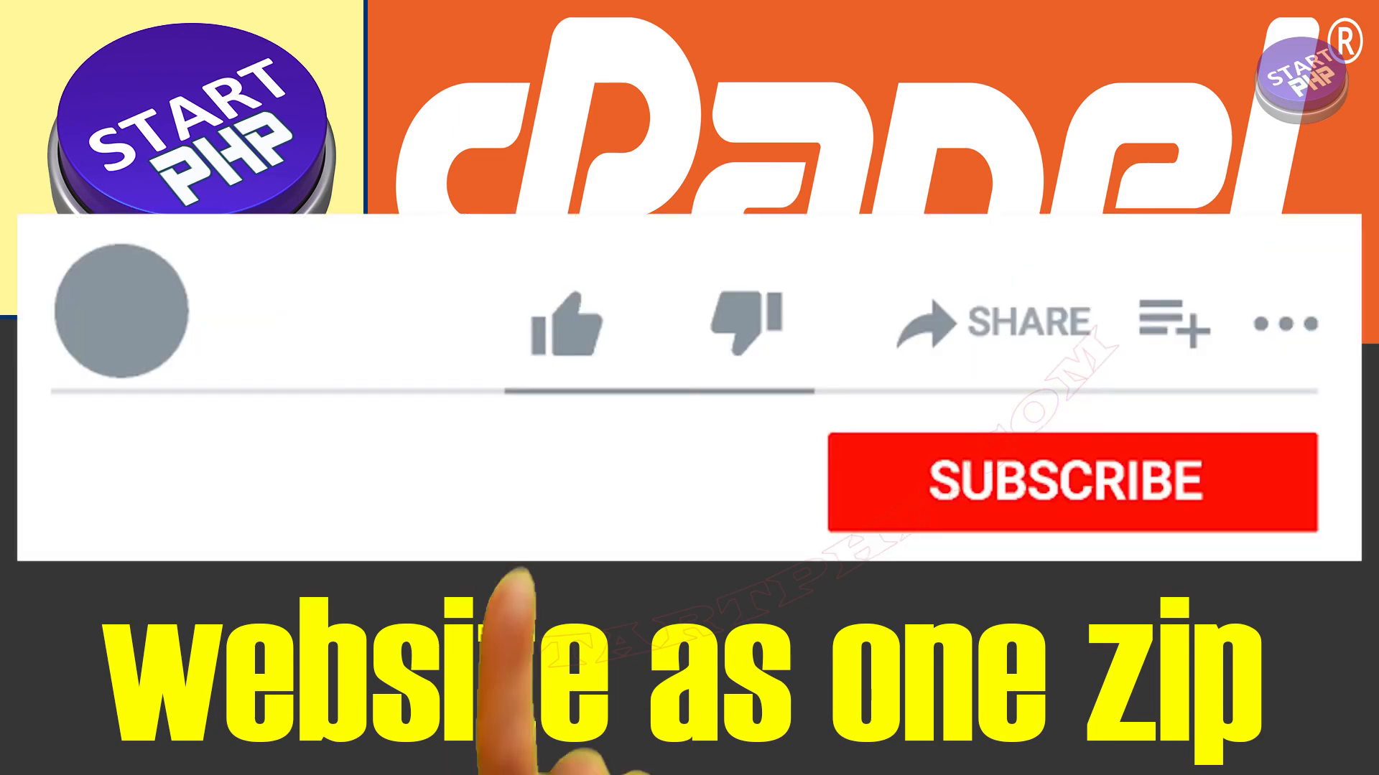
{"action": "left_click", "coordinate": [1061, 482]}
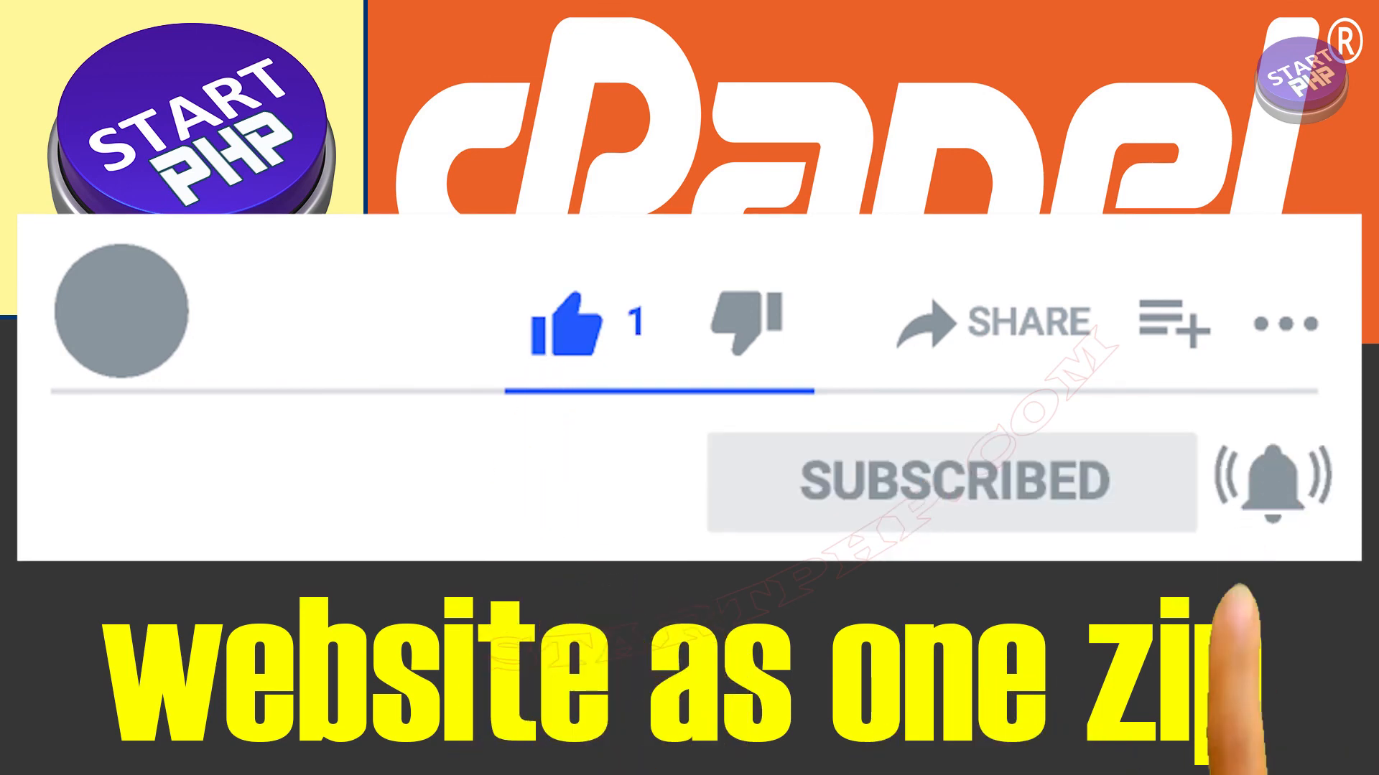